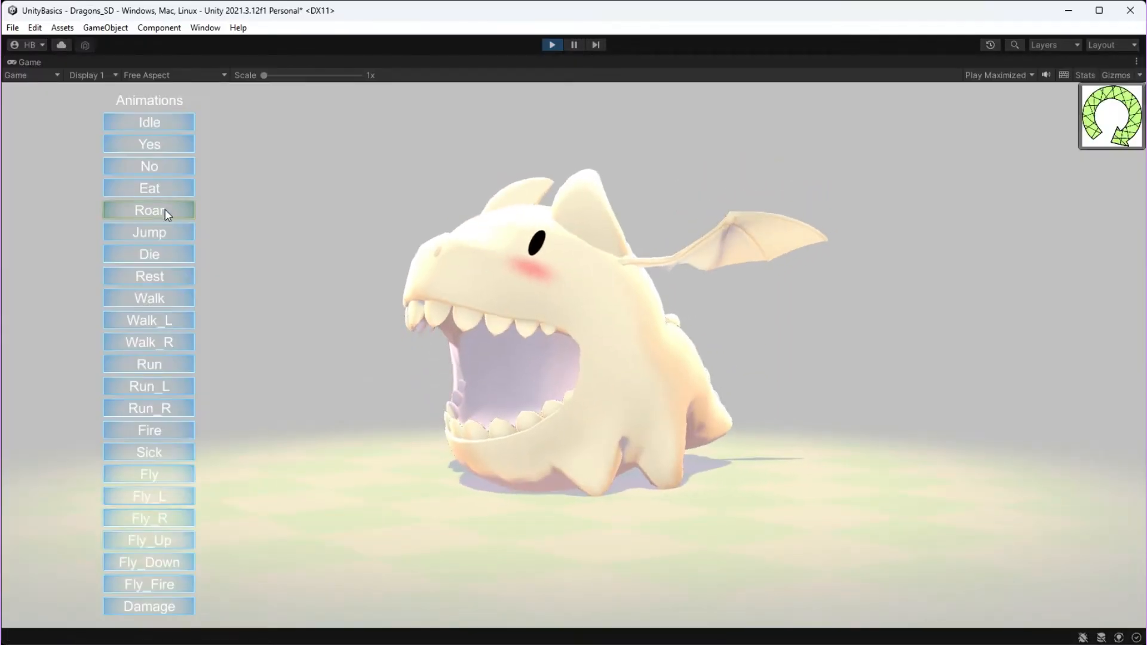
Preview the dragon's Eat and Walk animations in the Dragons_SD demo, then stop it.
left_click(149, 188)
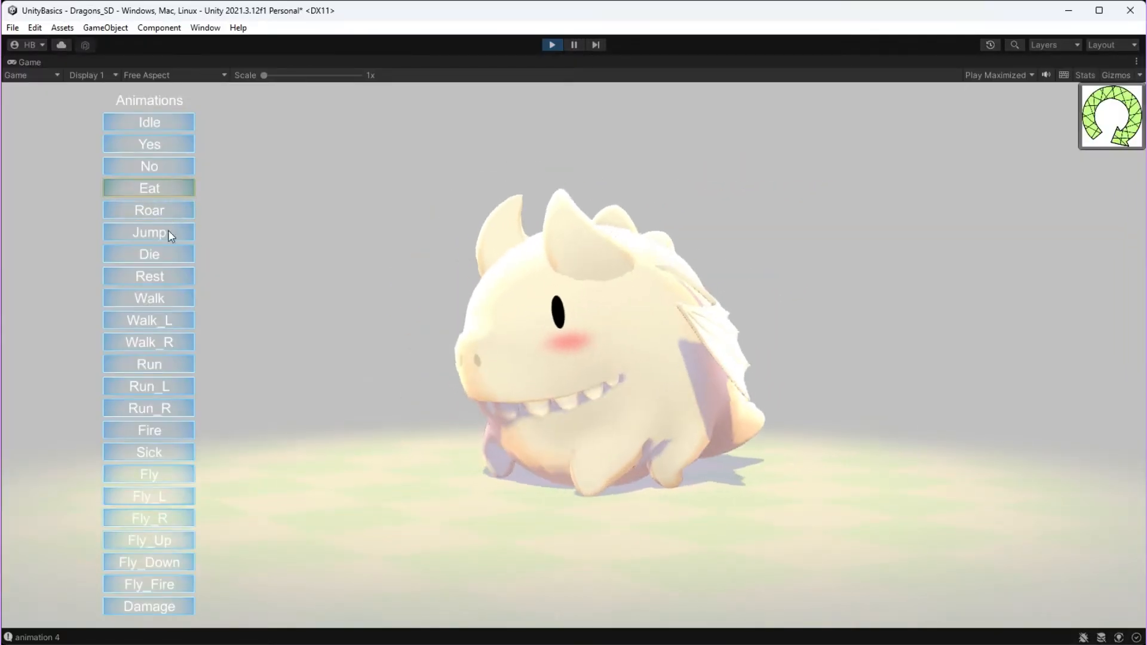
left_click(149, 297)
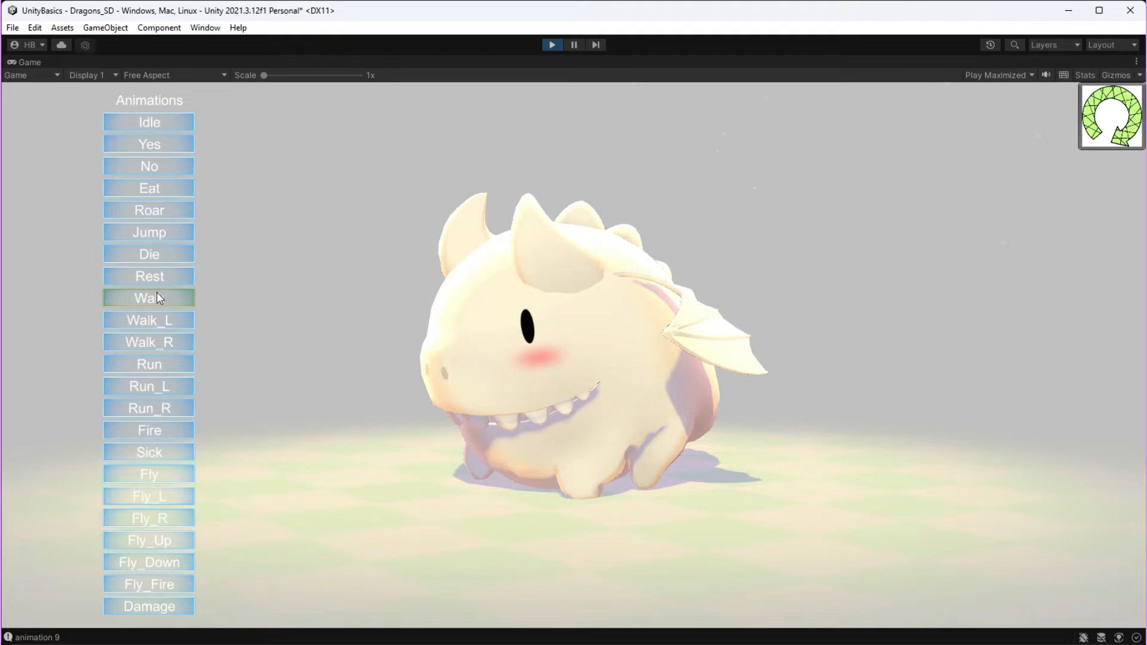
left_click(149, 276)
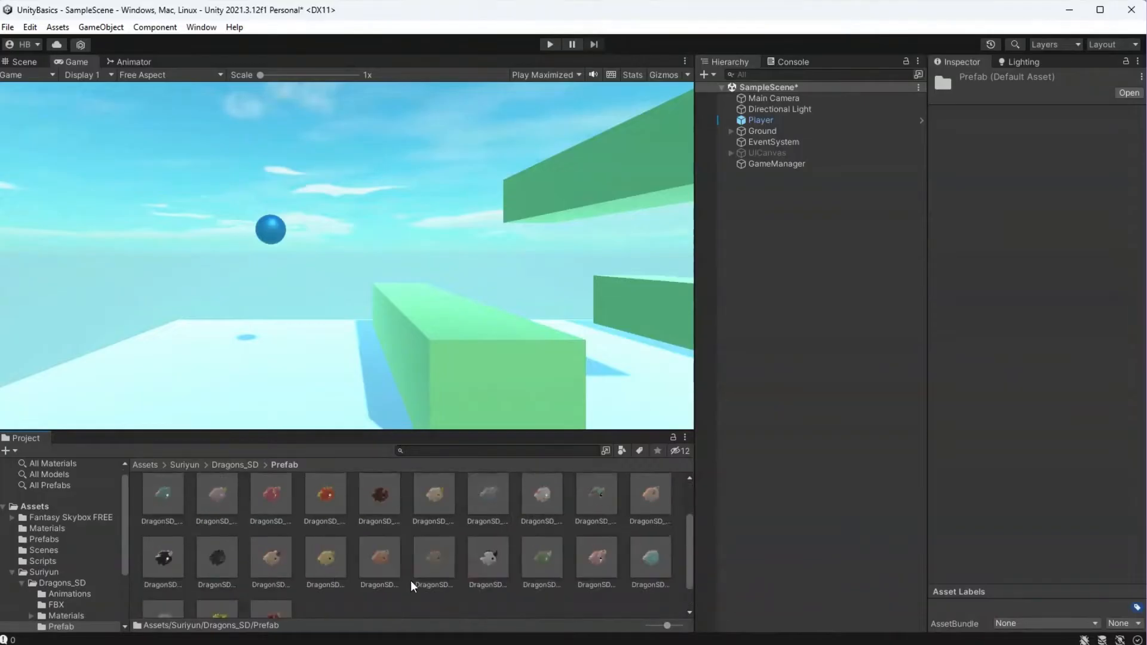
Place the DragonSD_01 prefab beside the ball and give it a Sphere Collider.
left_click(217, 498)
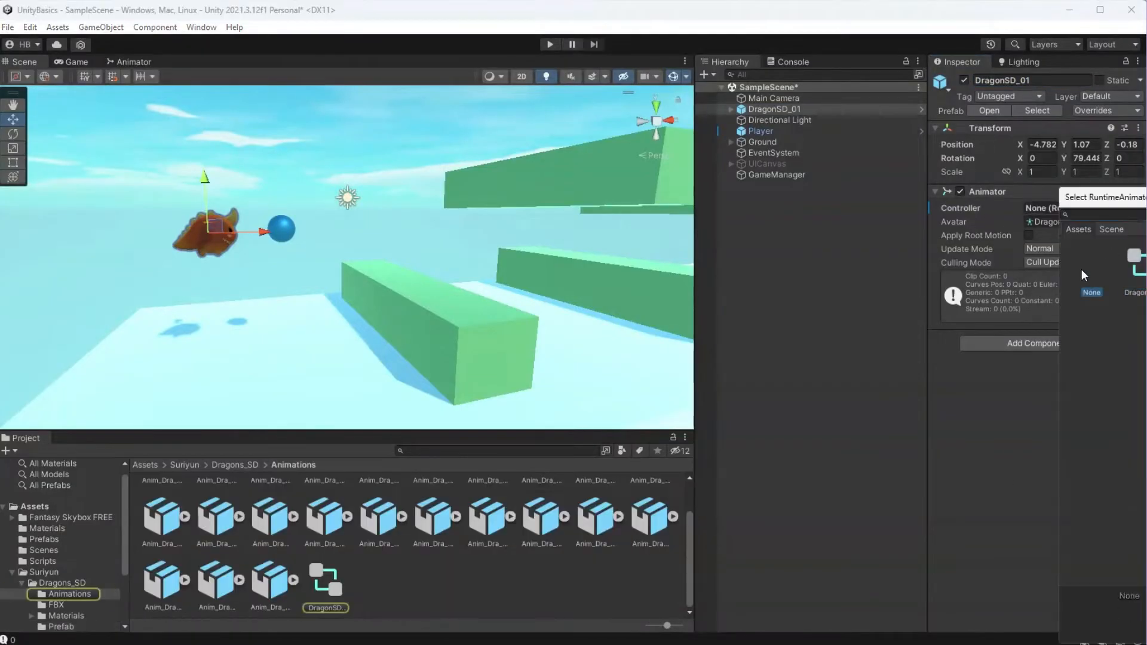
left_click(774, 109)
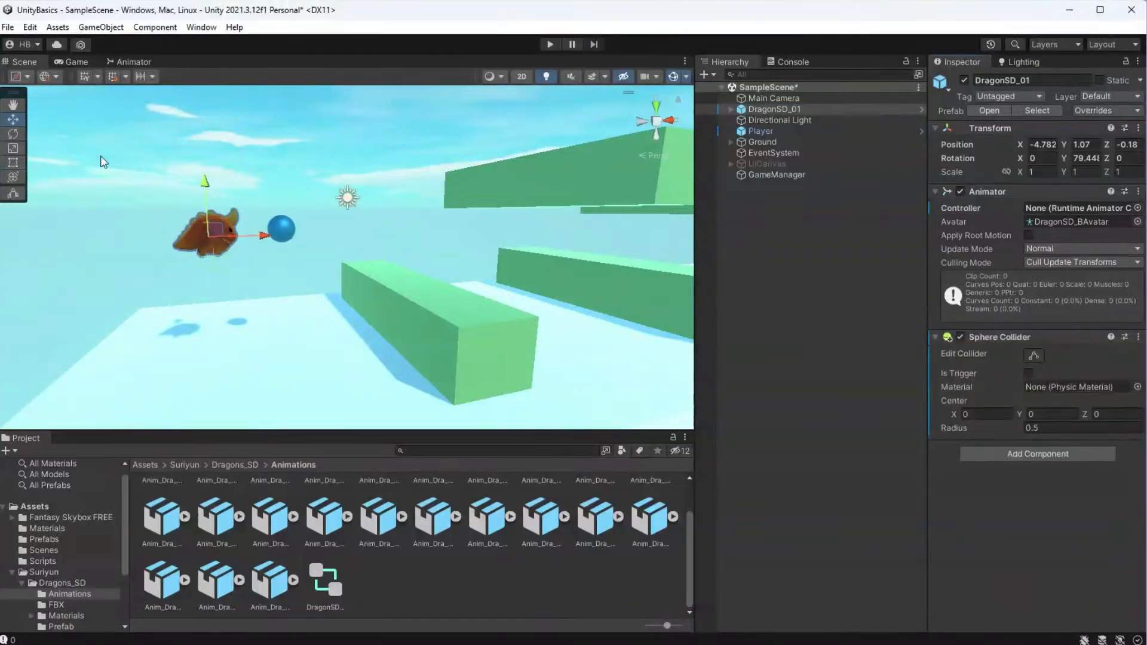
Set the dragon's collider radius to 0.8 and copy over the Player's Rigidbody and Player Movement.
type("0.8")
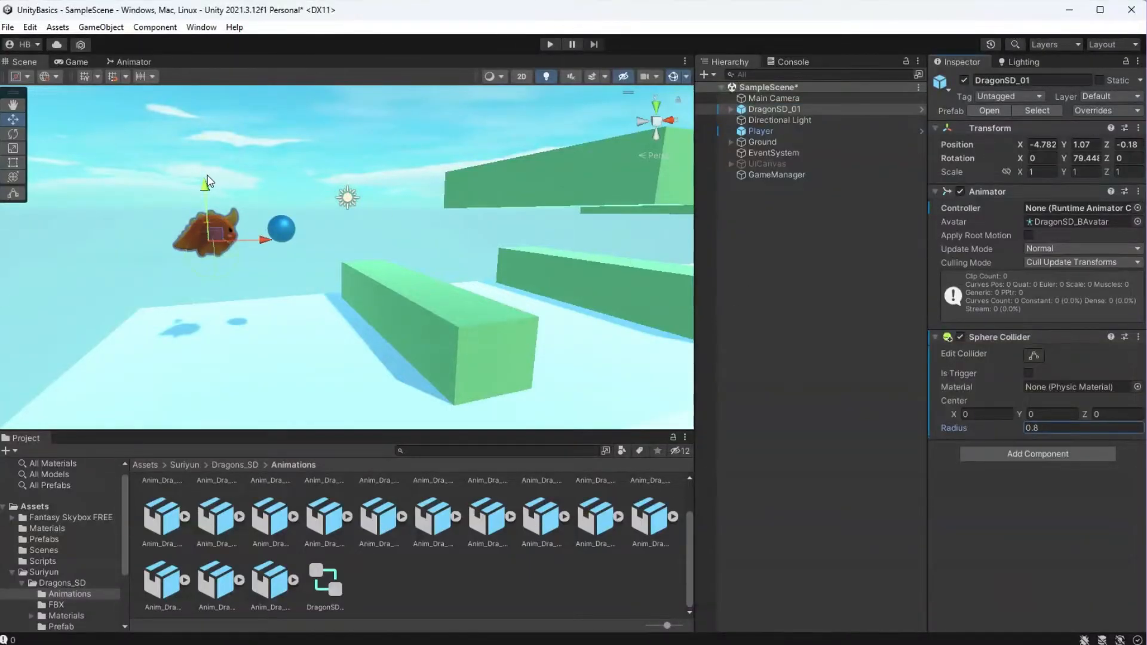
left_click(1052, 414)
type(".72")
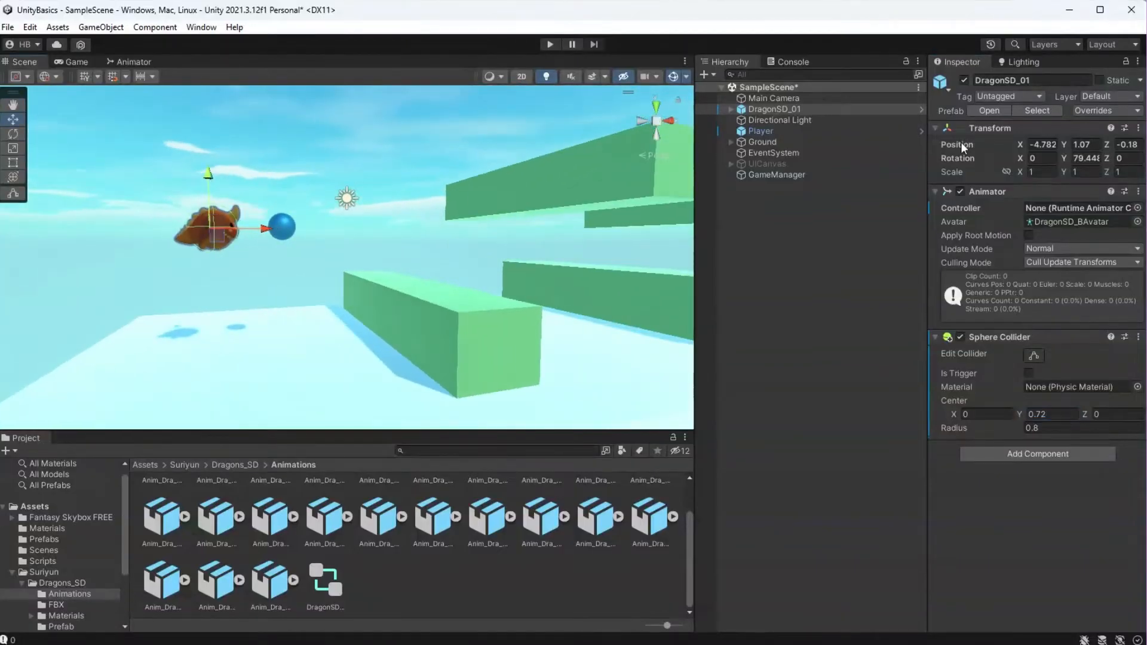
left_click(760, 131)
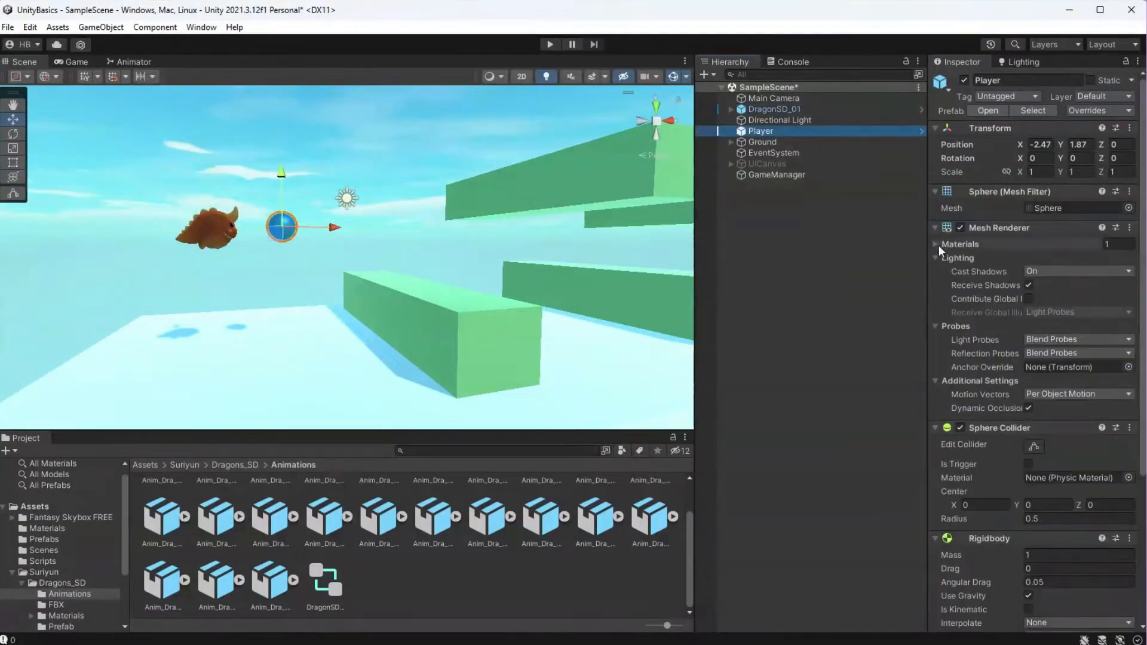
scroll("down", 3)
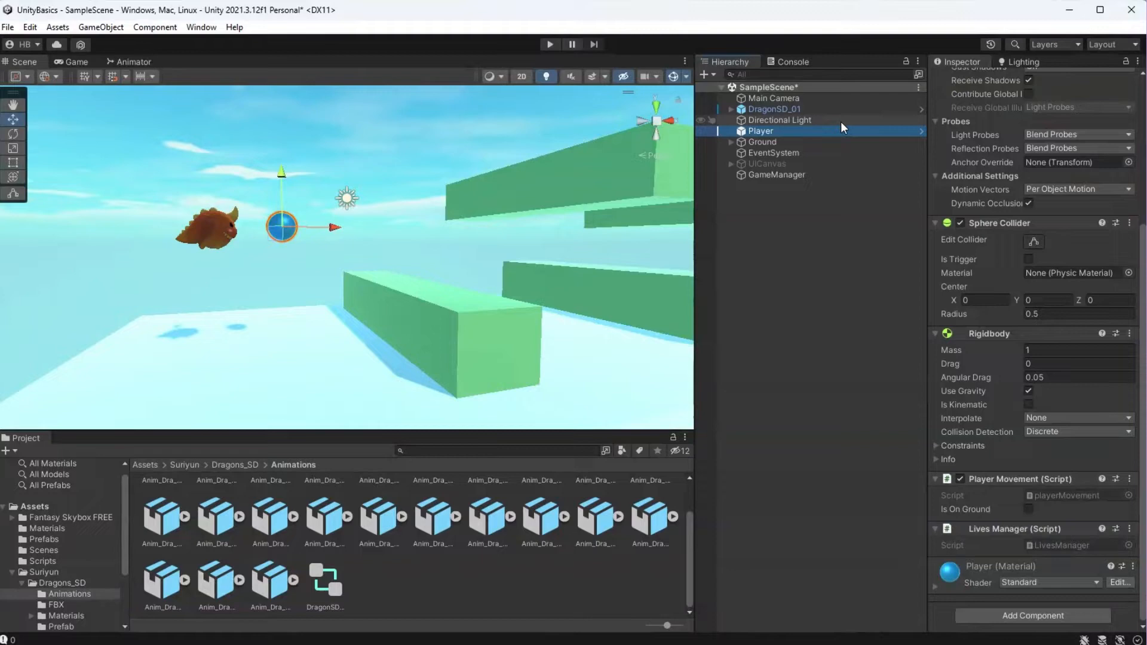
left_click(773, 109)
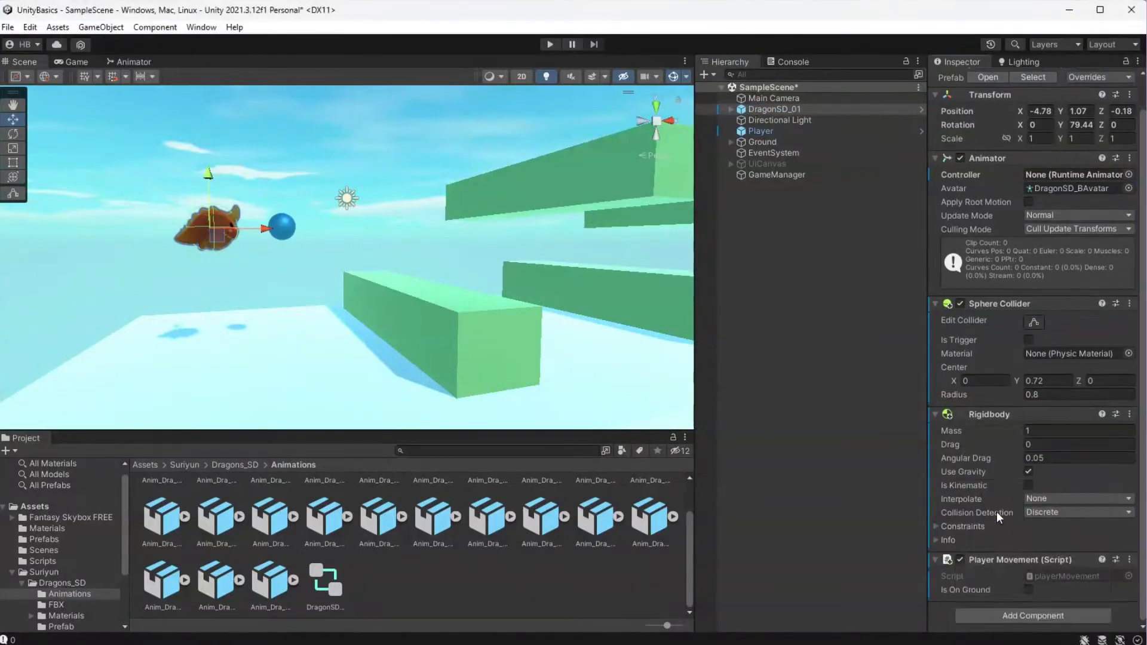
left_click(760, 131)
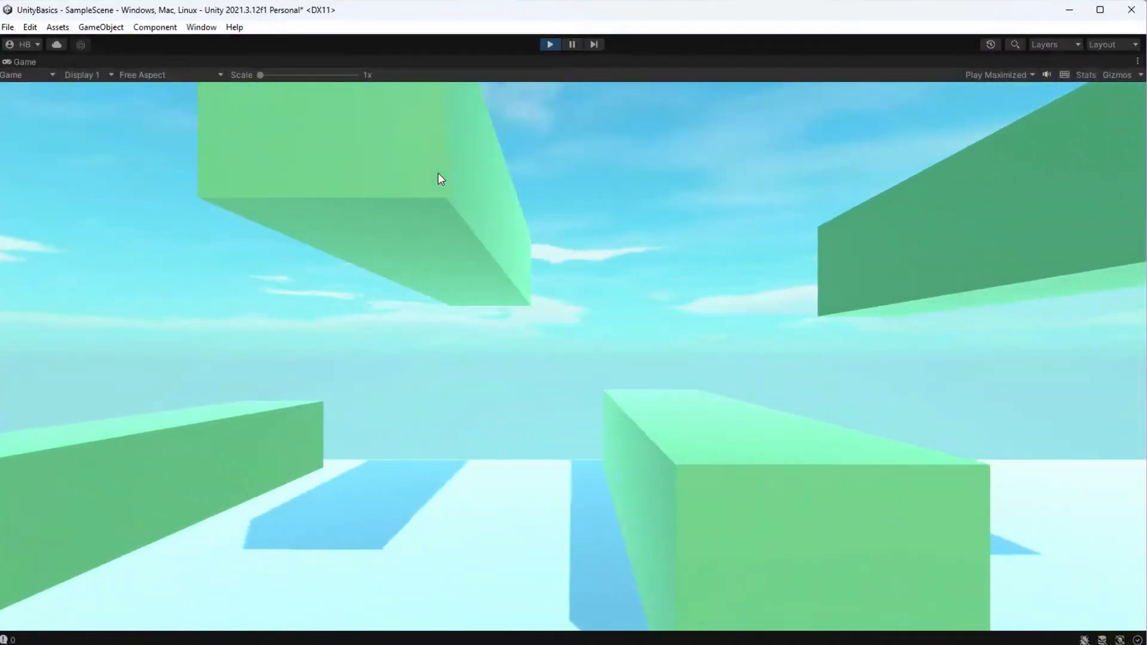
Stop the play test of the level.
left_click(549, 44)
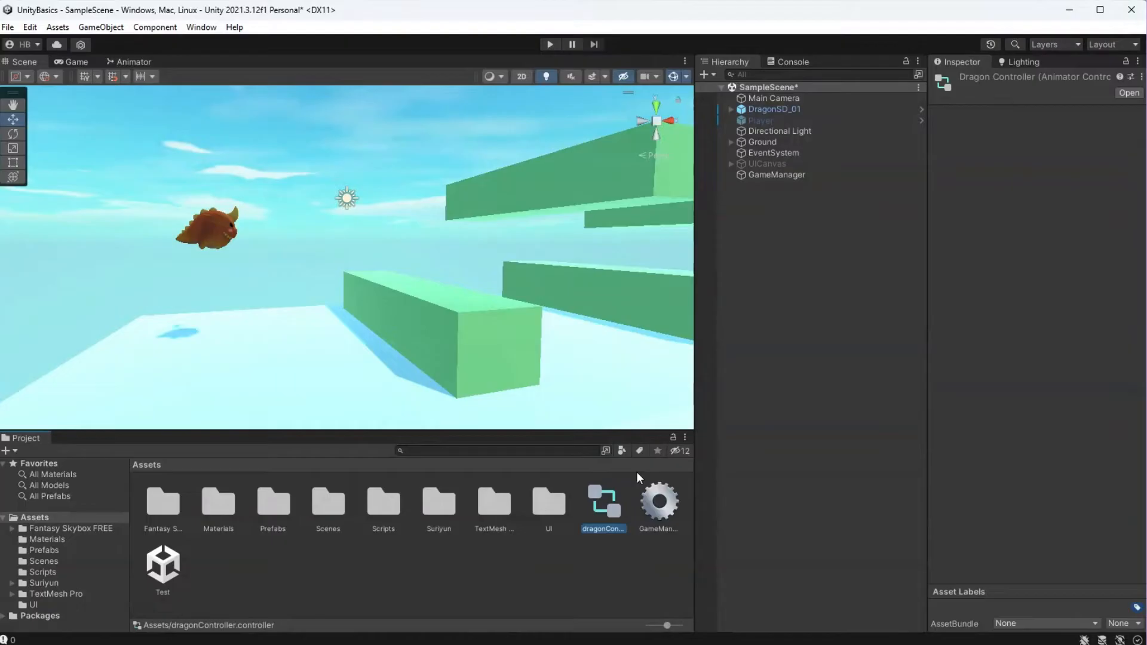
Assign dragonController to the DragonSD_01 Animator's Controller field and view its Base Layer.
left_click(775, 109)
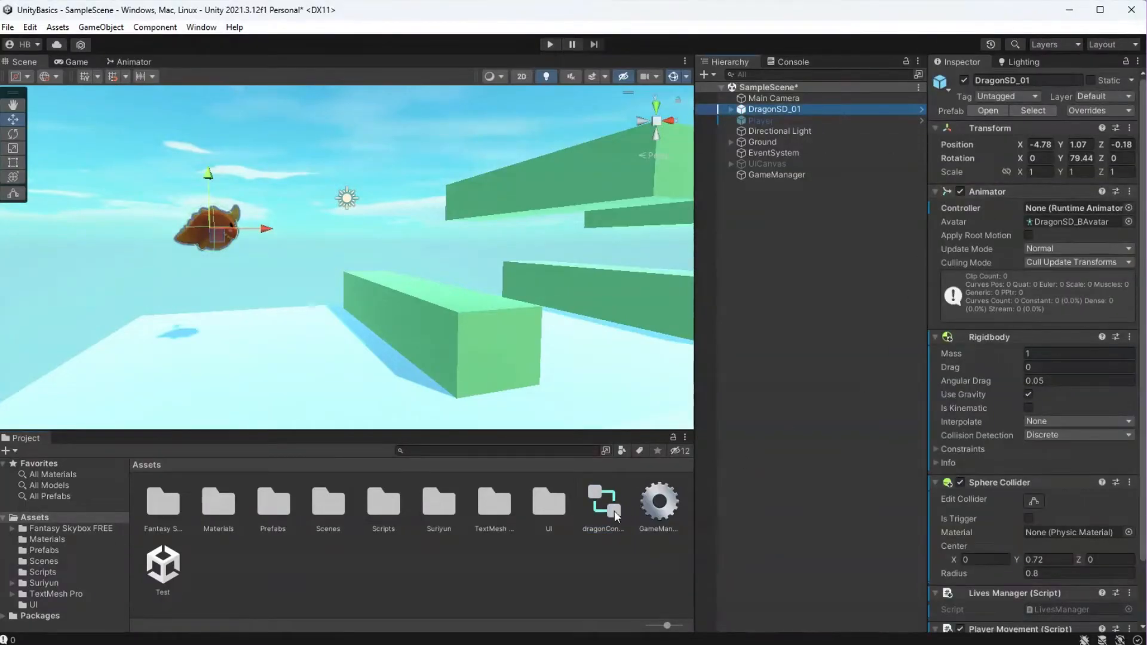
left_click(1074, 208)
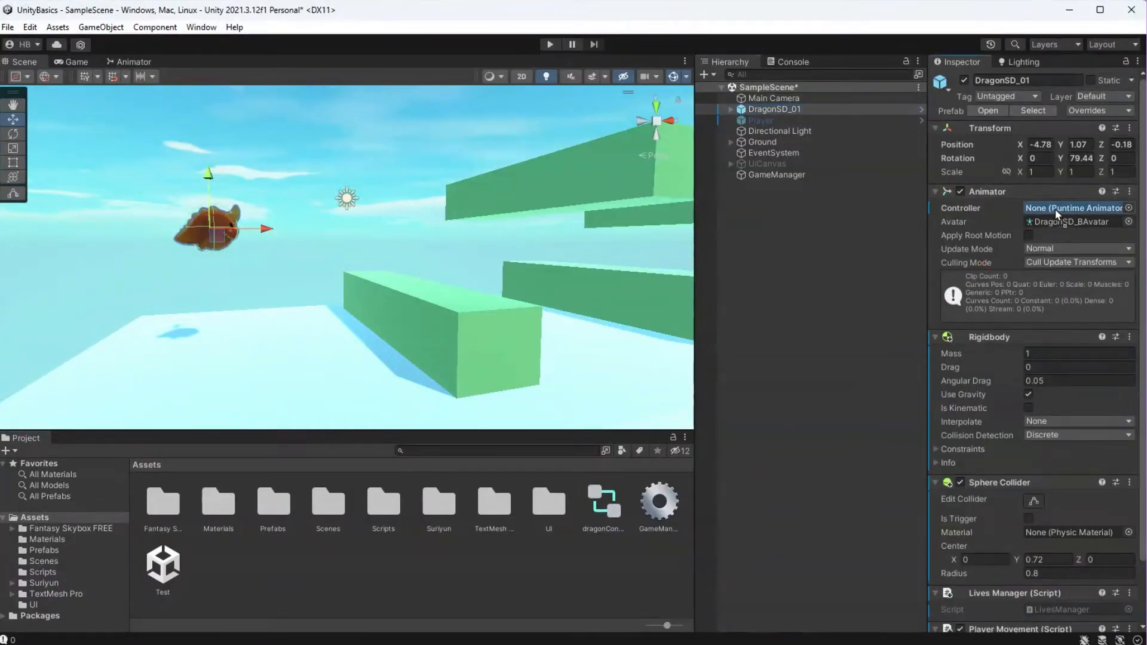
left_click(1076, 208)
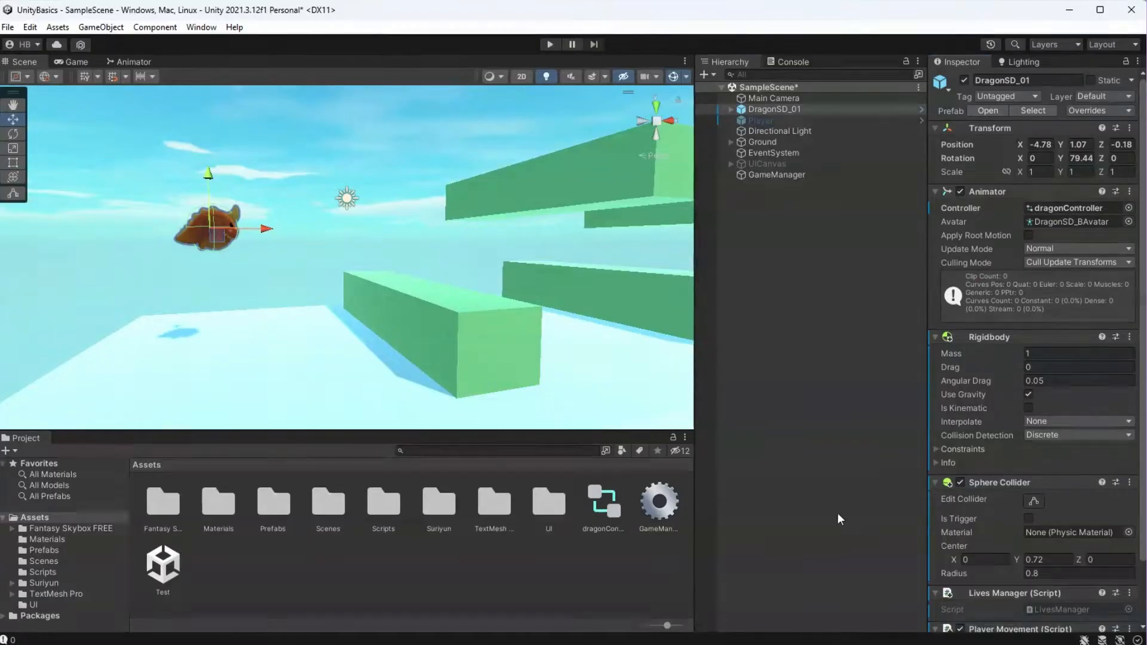
left_click(602, 505)
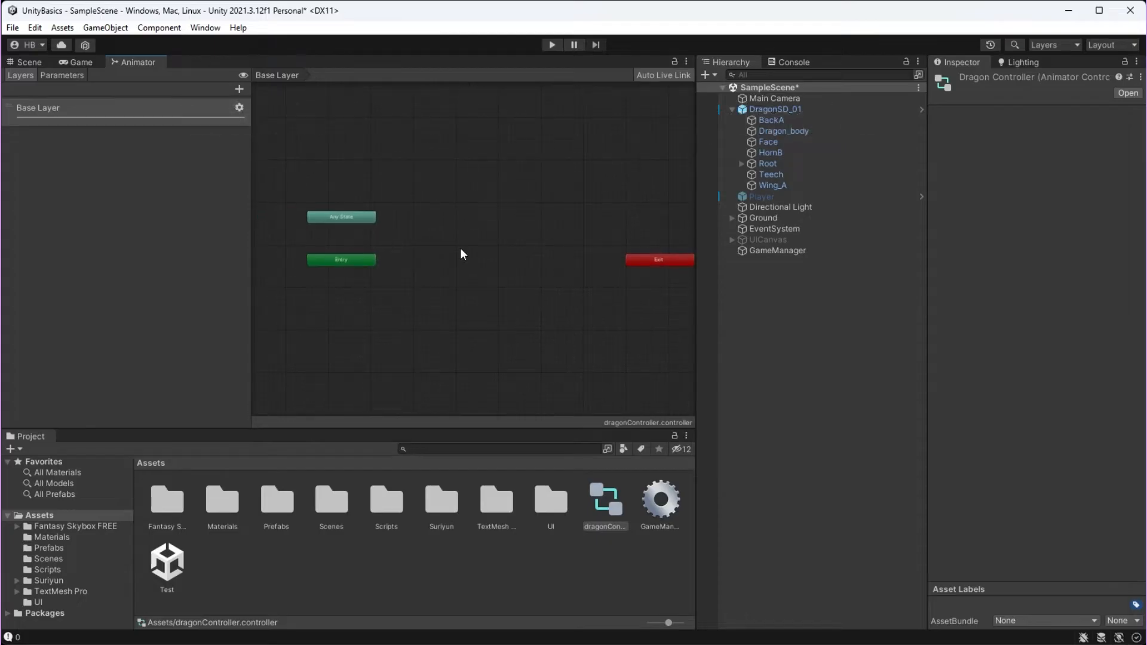
mouse_move(927, 248)
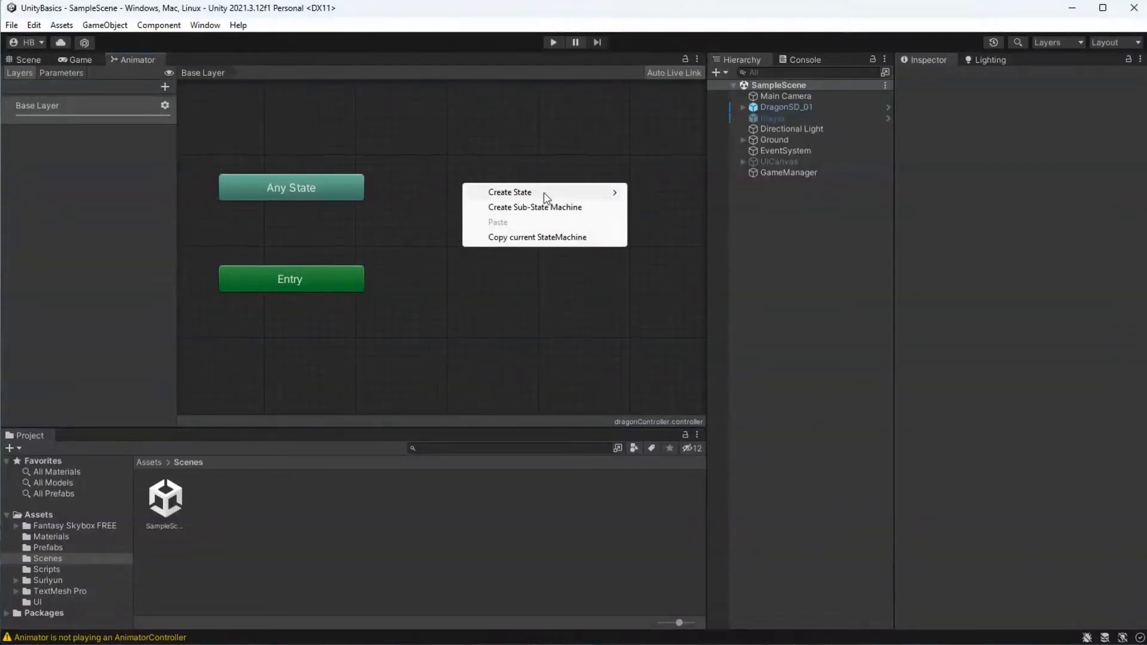
Add a FlyingIdle state playing Anim_Dra_Fly, then run the Dragons_SD demo again.
left_click(510, 192)
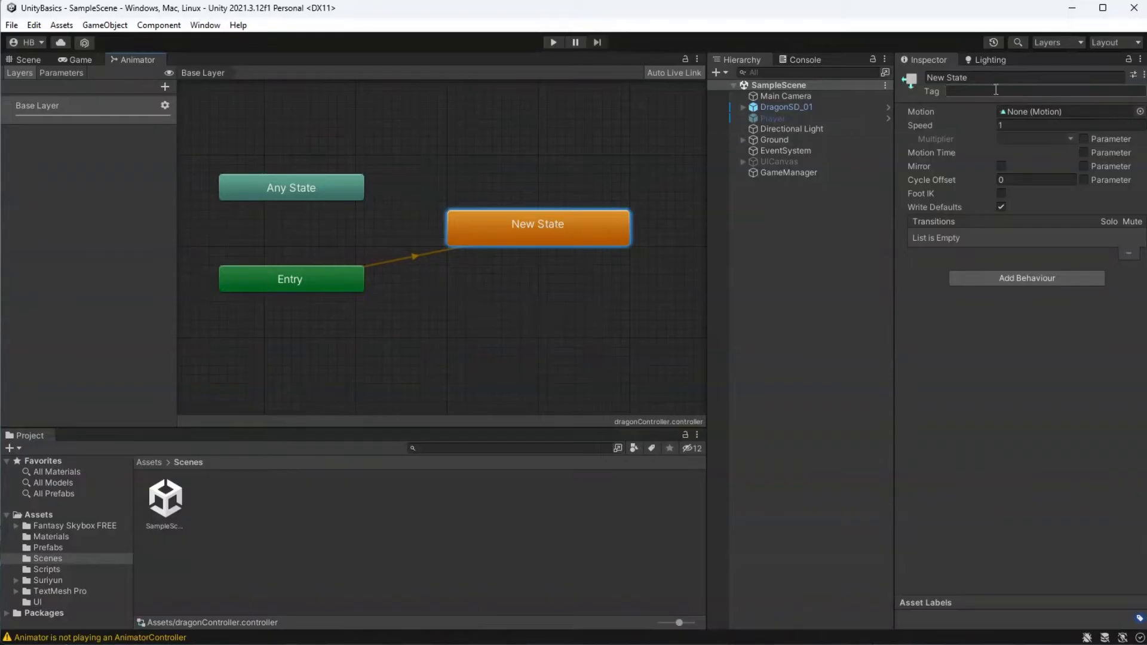
type("FlyingIdle")
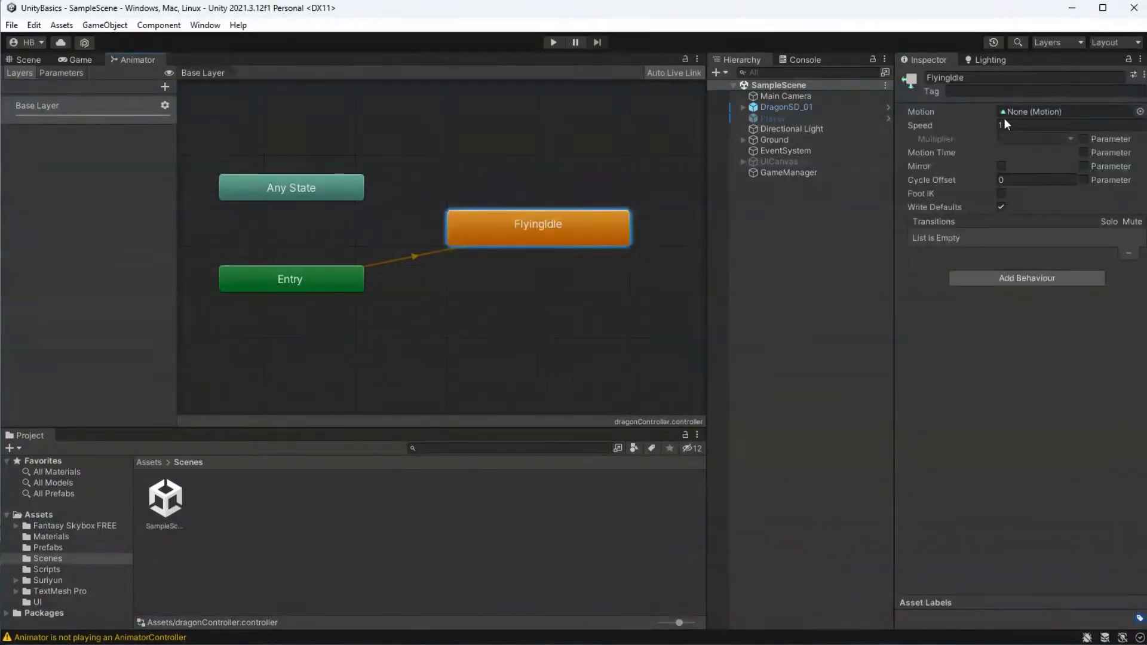
left_click(1066, 111)
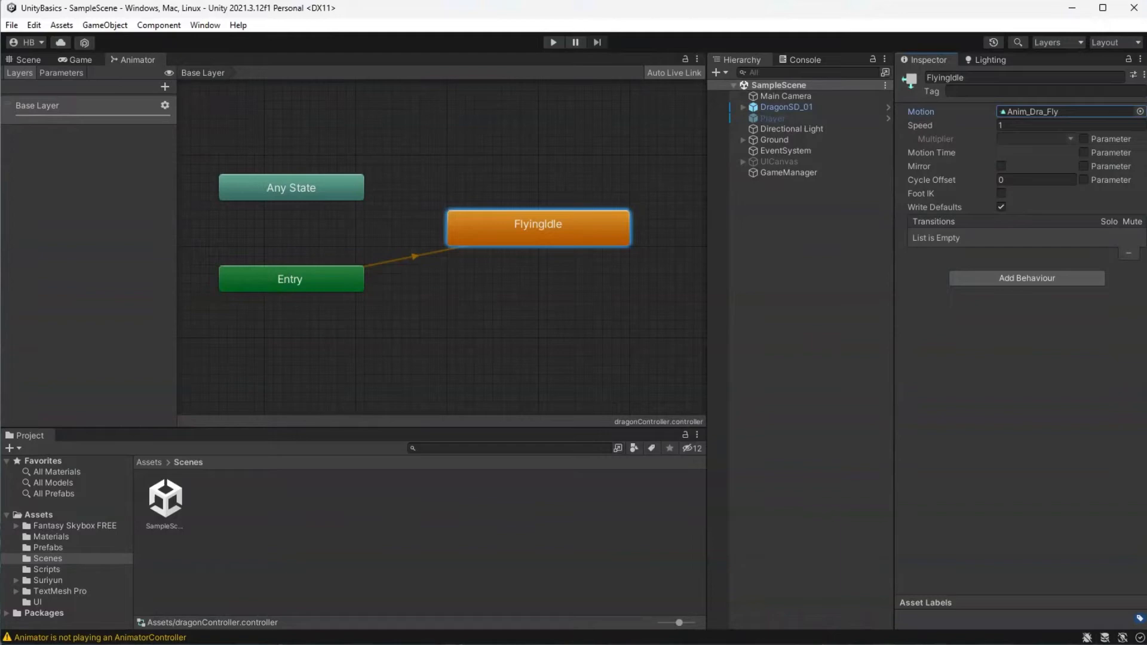
left_click(552, 42)
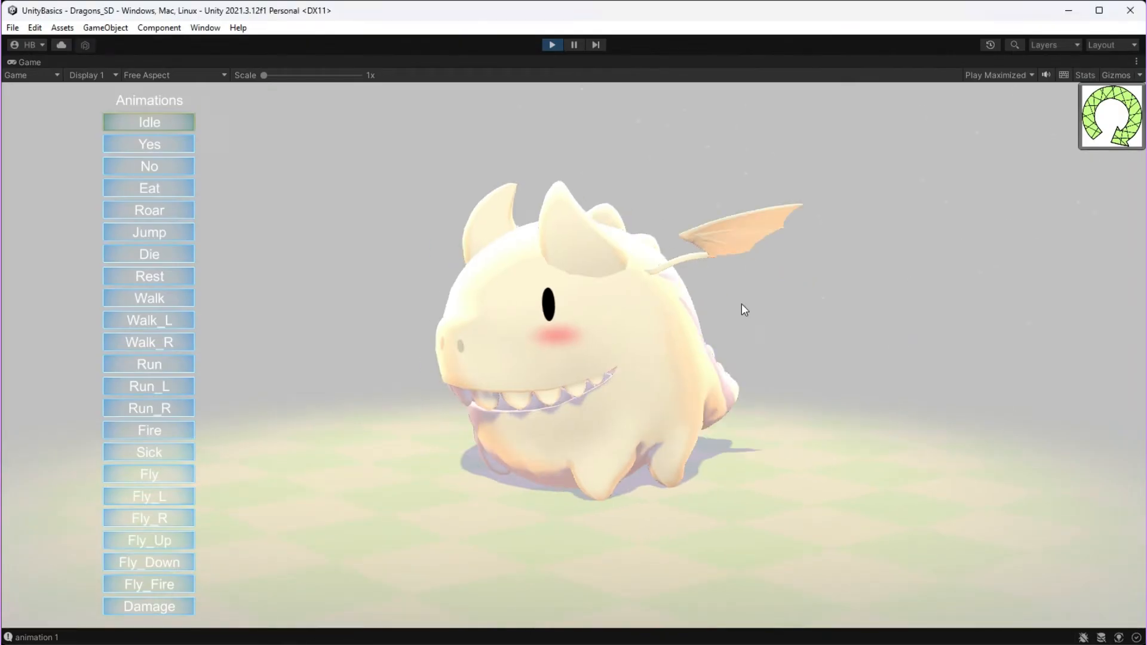
Preview the dragon's Die animation in the demo.
left_click(149, 254)
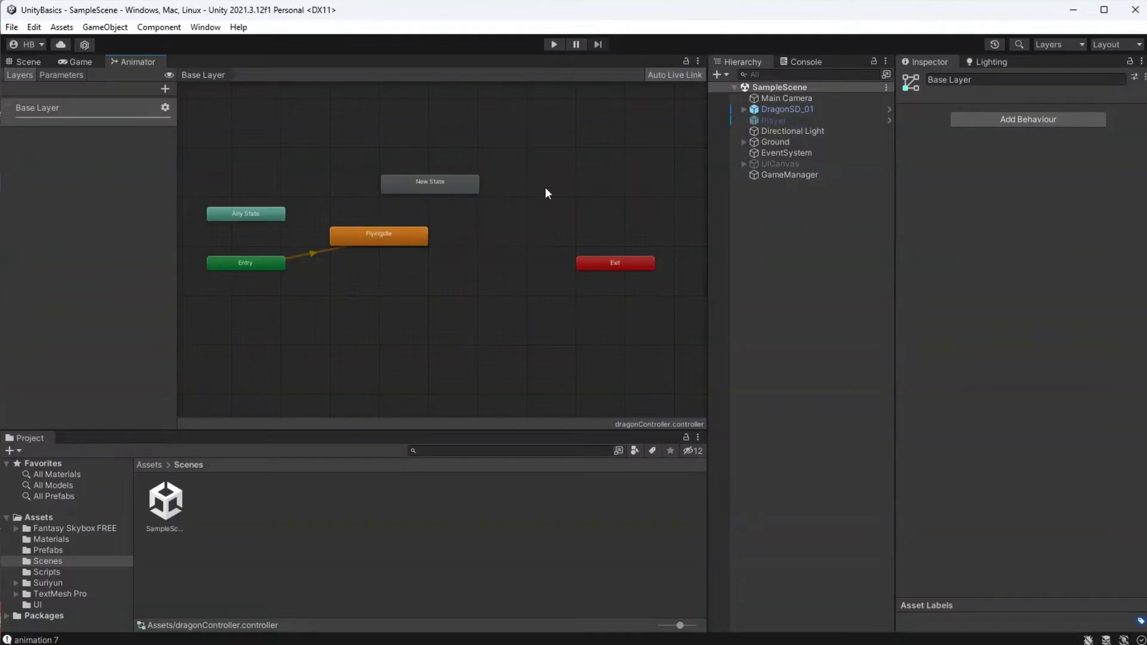
Make the new state a Die state playing Anim_Dra_Die and link FlyingIdle to it.
left_click(429, 182)
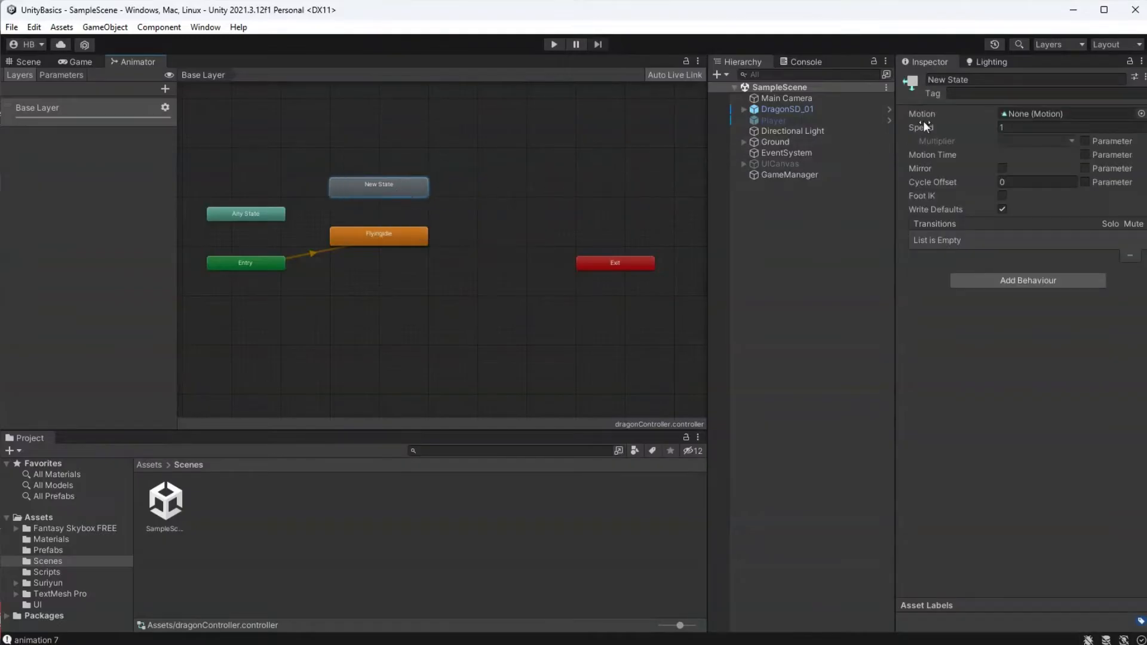
type("Dea")
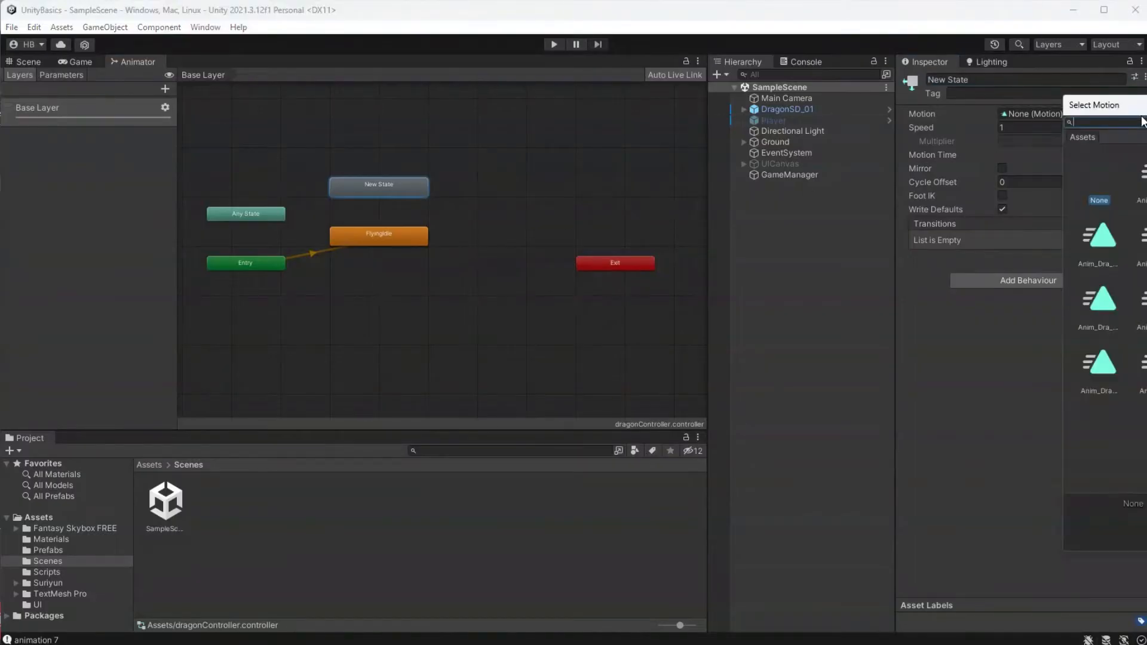
type("death")
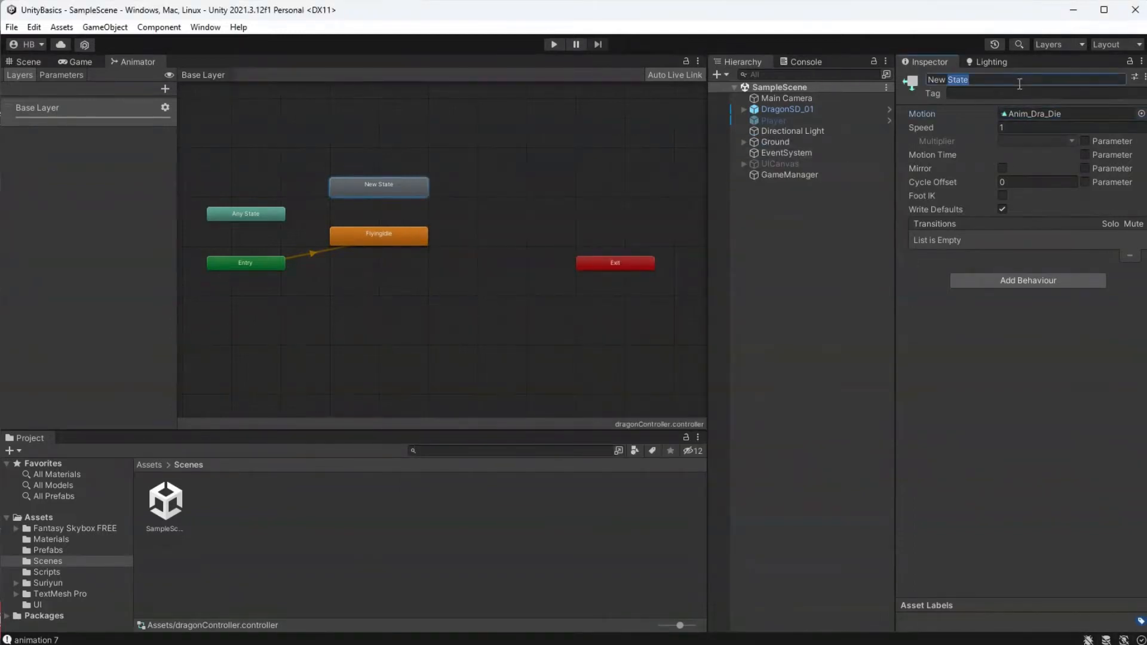
type("Die")
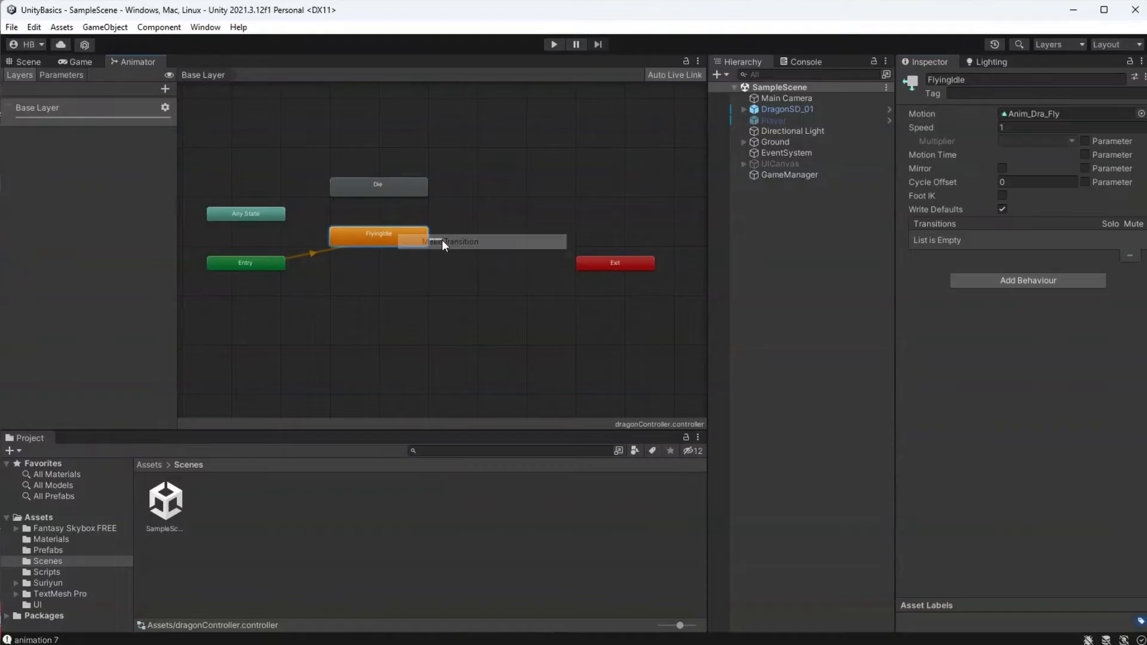
left_click(450, 242)
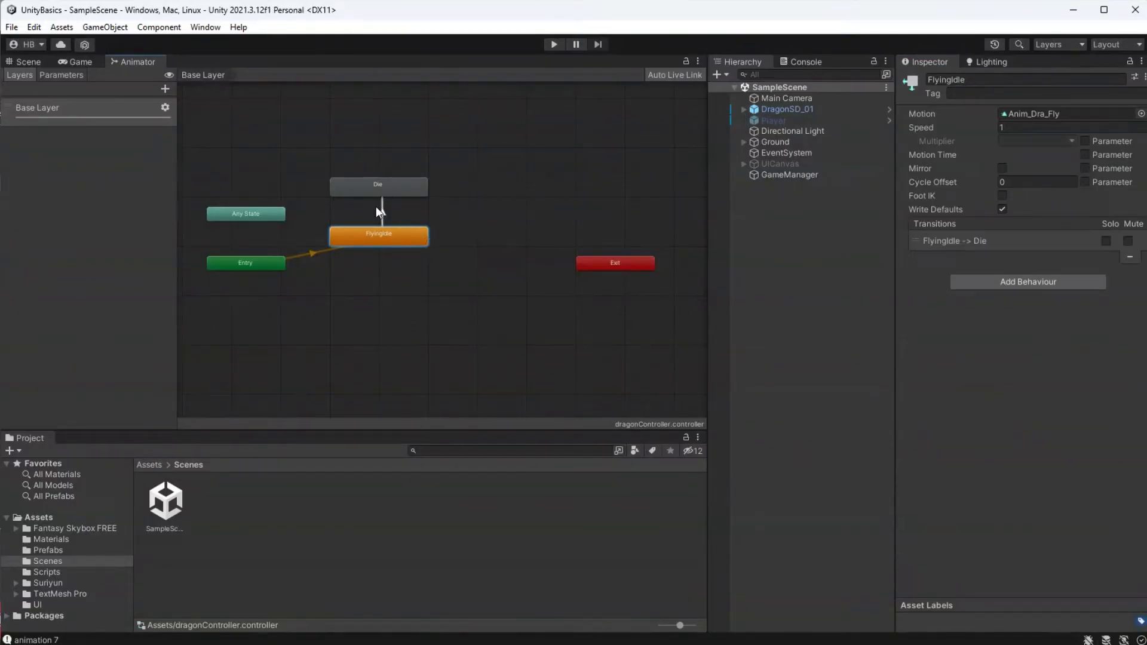
Inspect the FlyingIdle→Die transition and show the empty Parameters list.
left_click(379, 208)
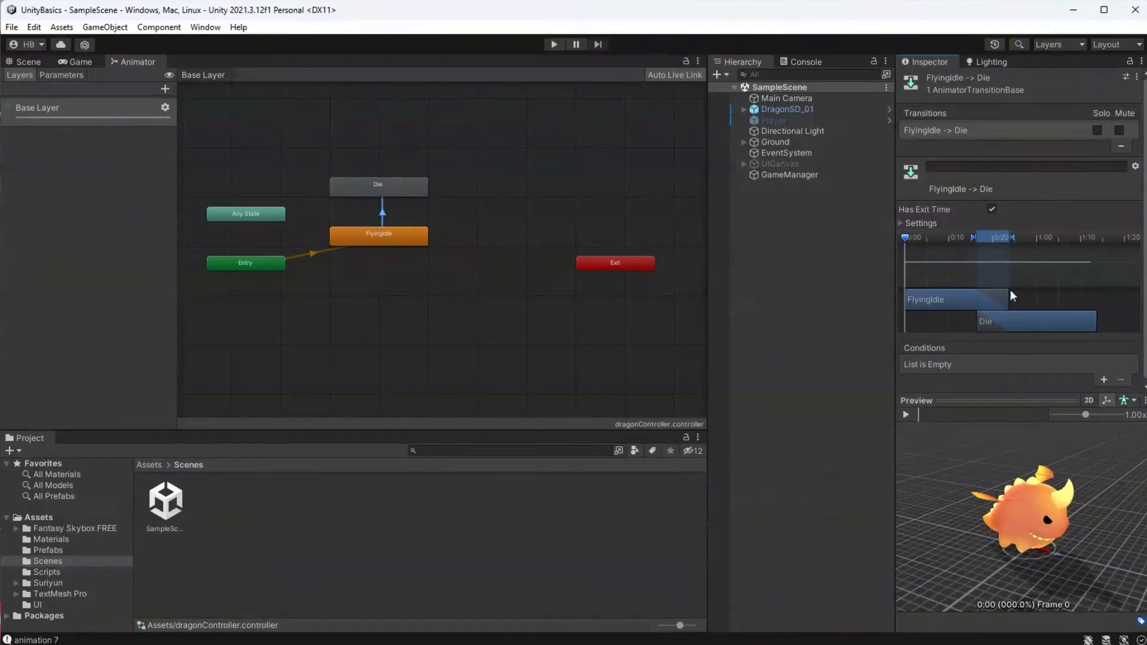
mouse_move(948, 398)
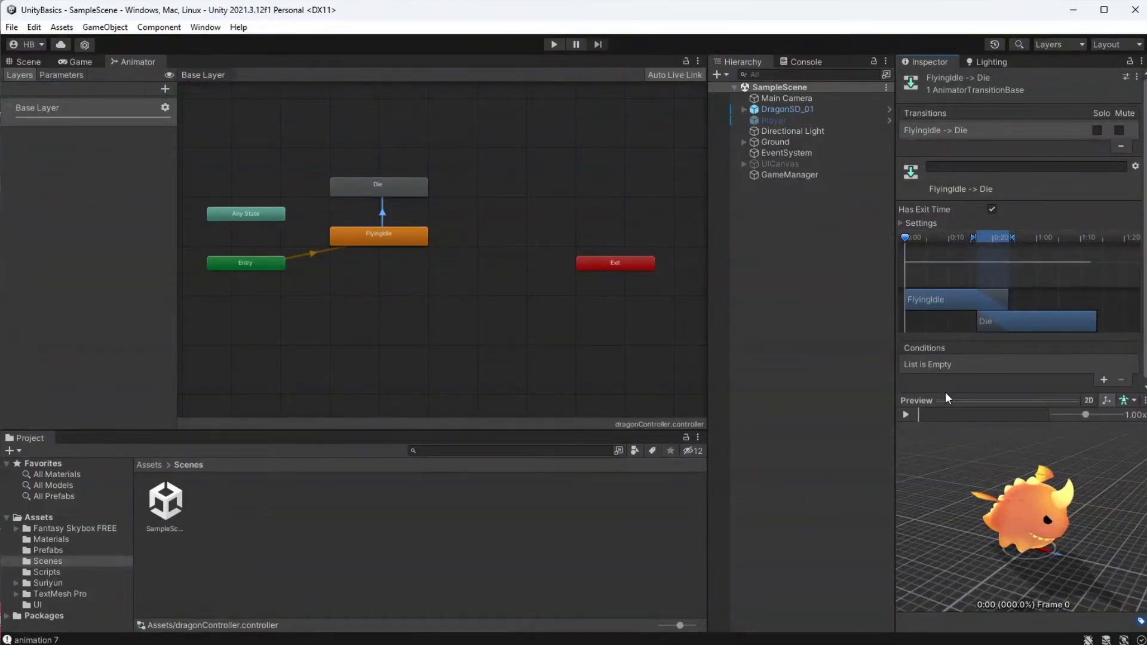
left_click(905, 415)
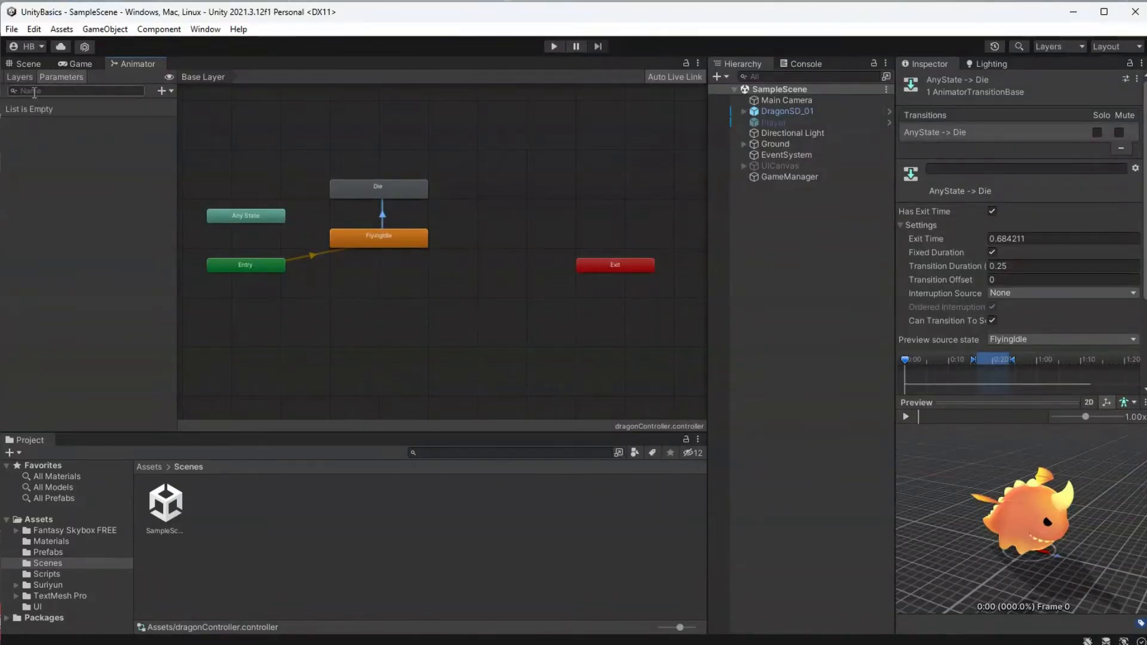
Gate FlyingIdle→Die on a new IsDead bool being true, then open LivesManager.cs.
left_click(162, 91)
type("IsDead")
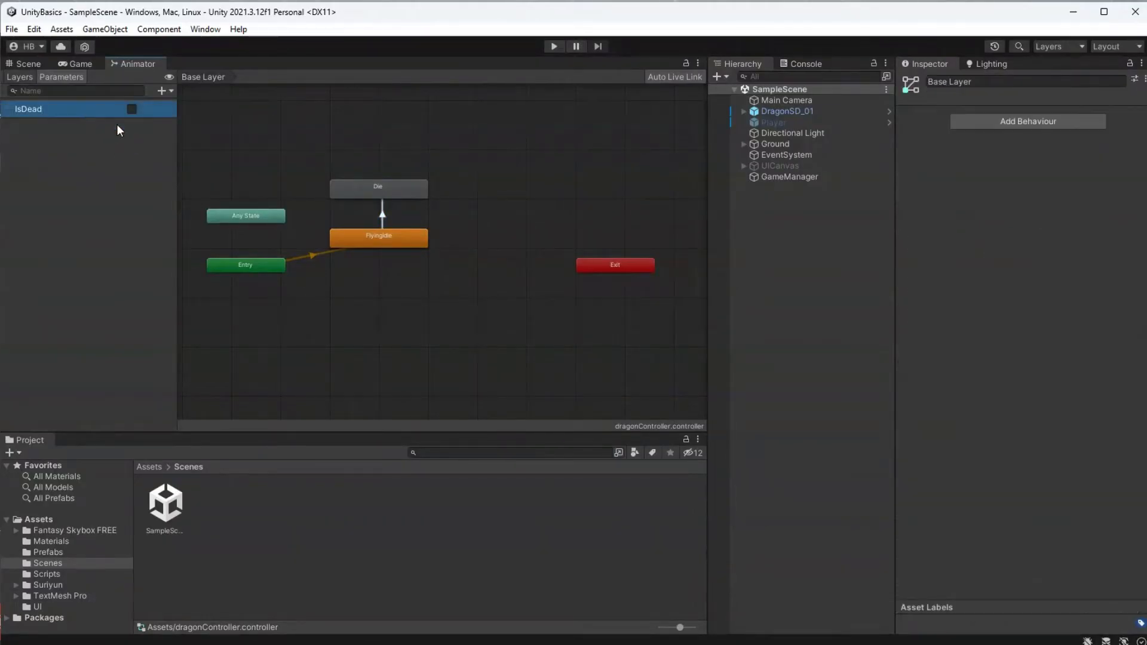
left_click(380, 212)
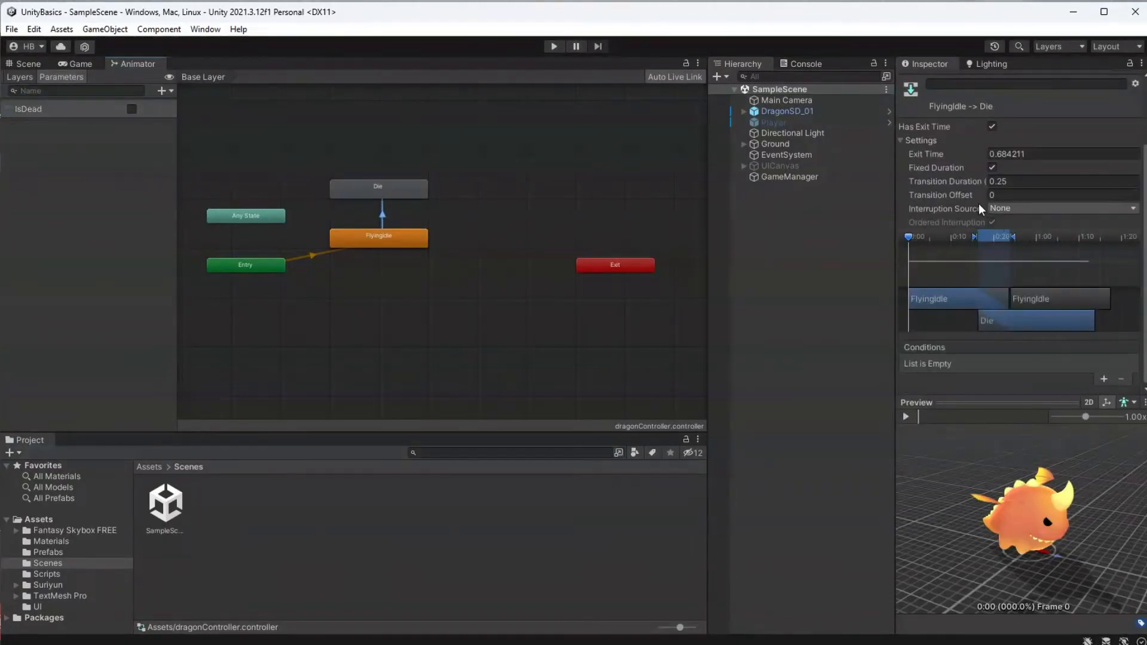
left_click(1105, 380)
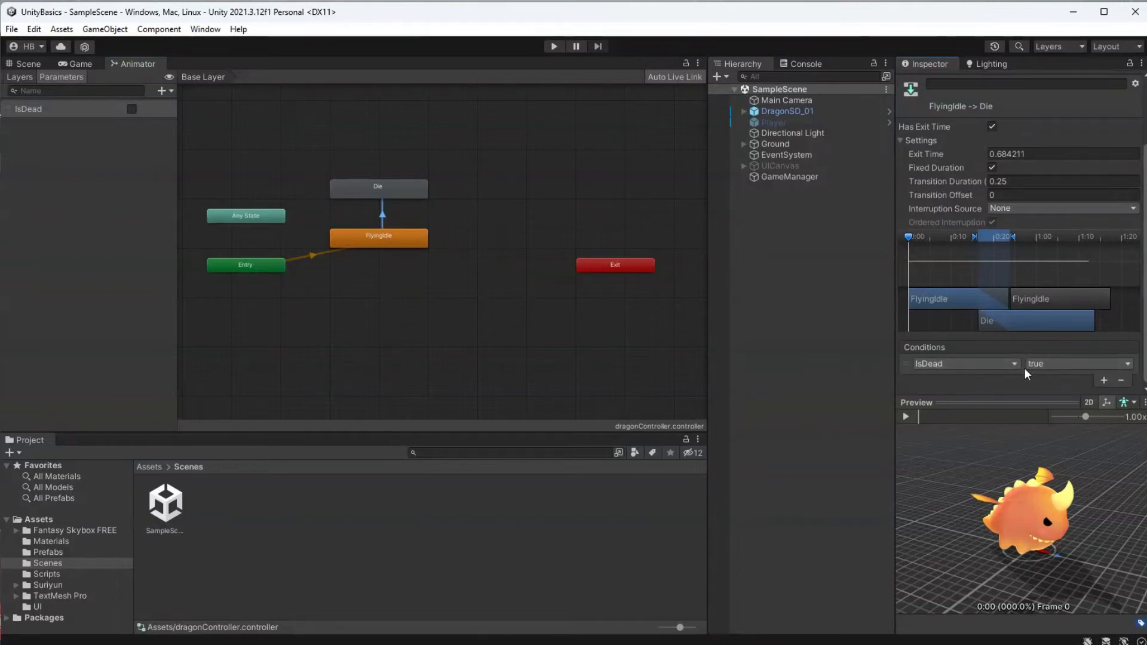
mouse_move(584, 535)
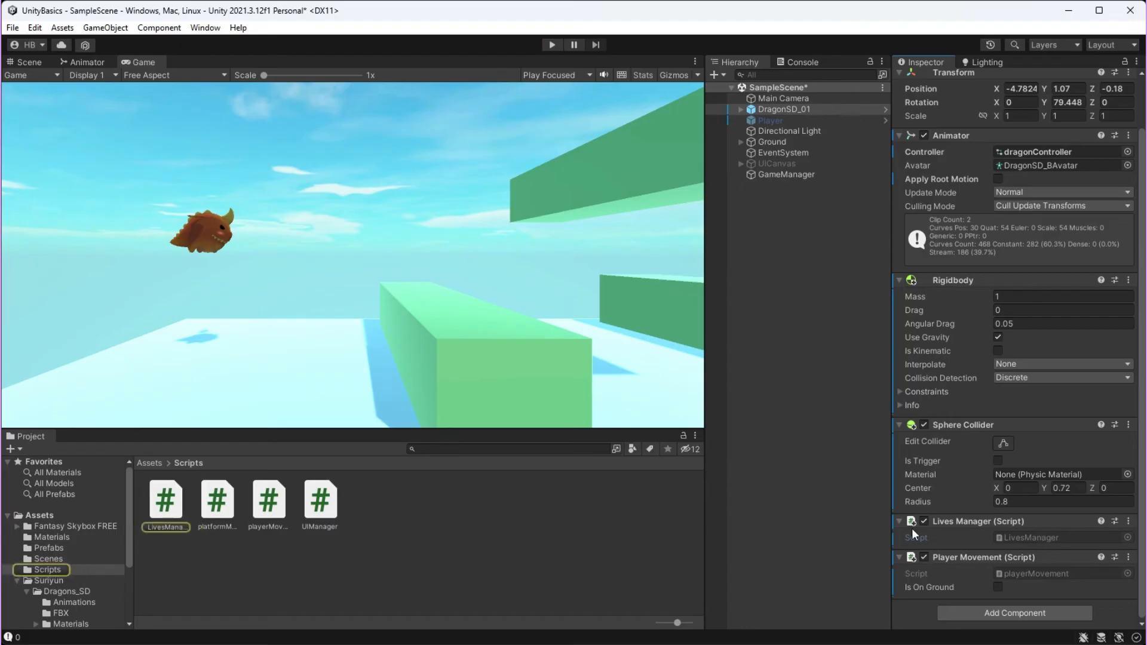
left_click(165, 500)
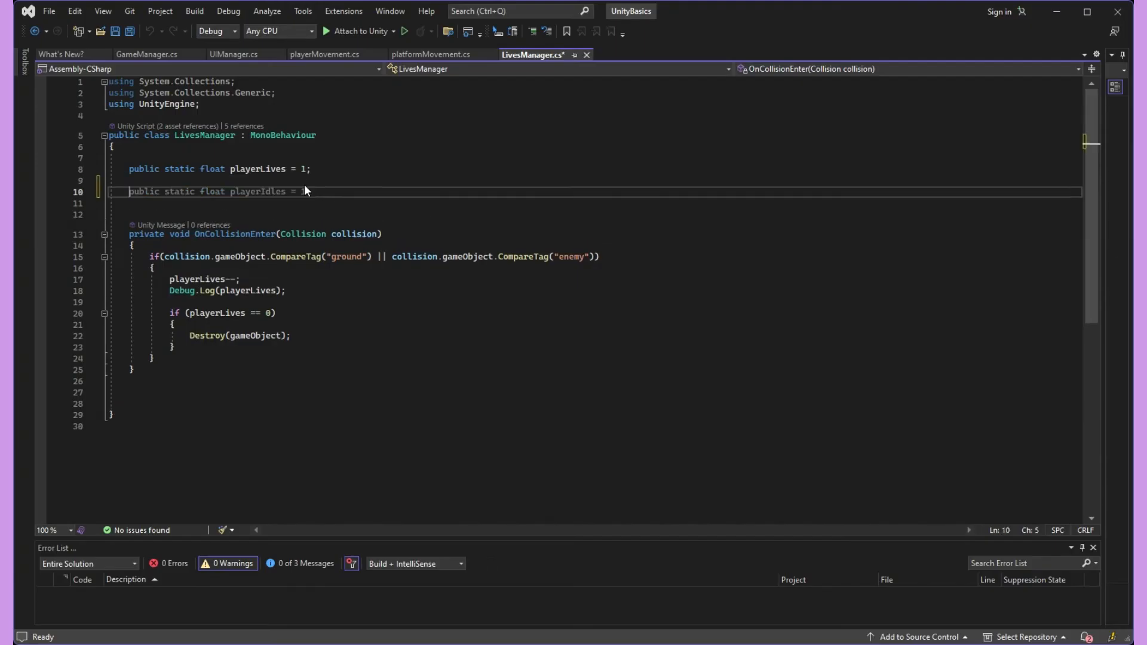
Declare 'Animator myAnimator;' and assign GetComponent<Animator>() to it in a new Start method.
type("Animator")
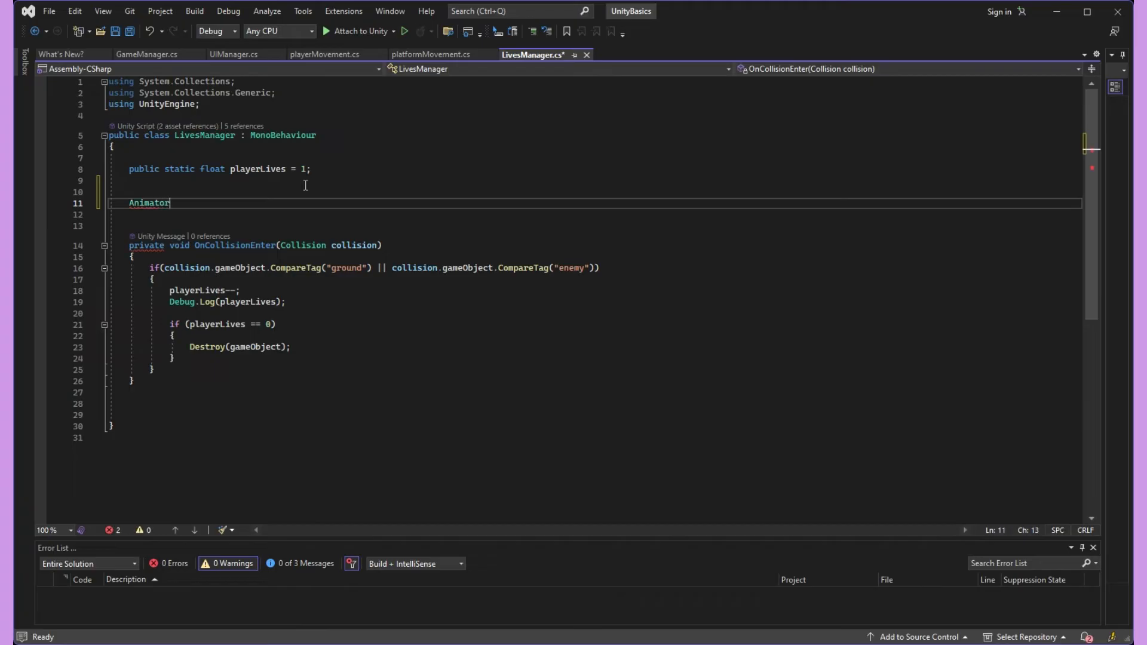
type("myAnimator")
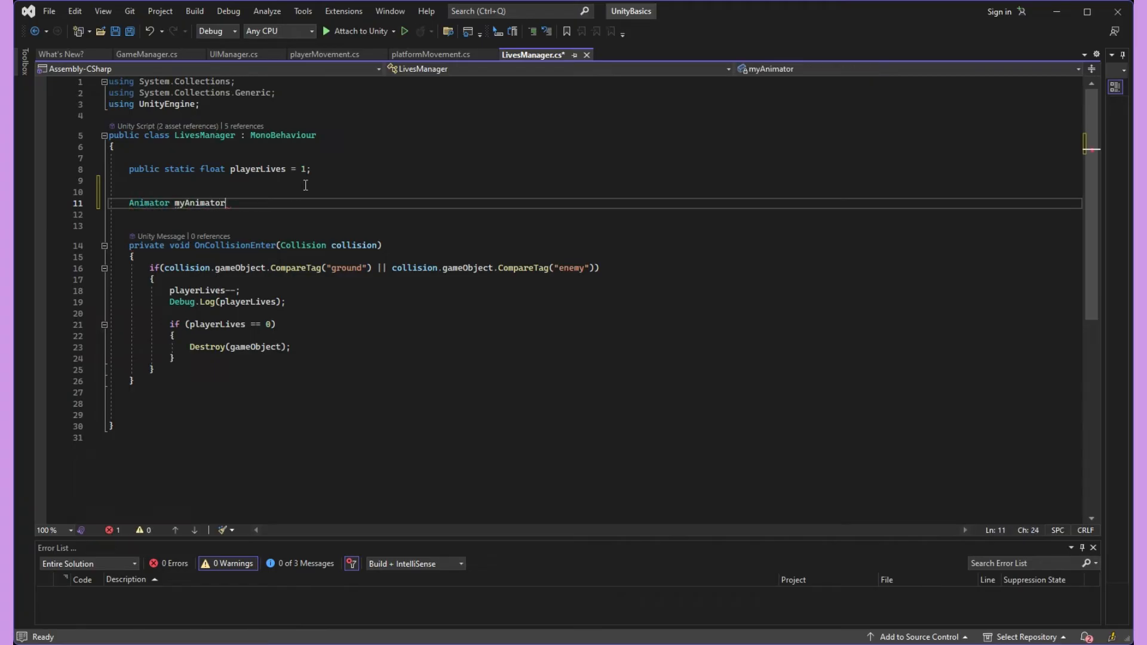
type(";")
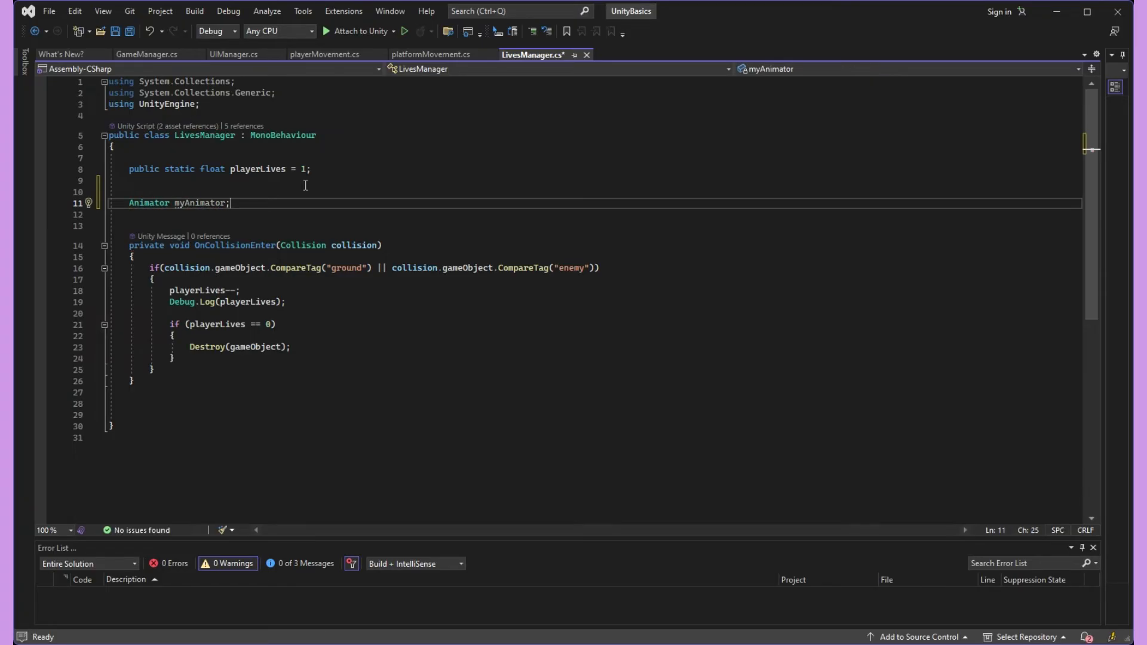
type("void Start(")
type("myAnimator")
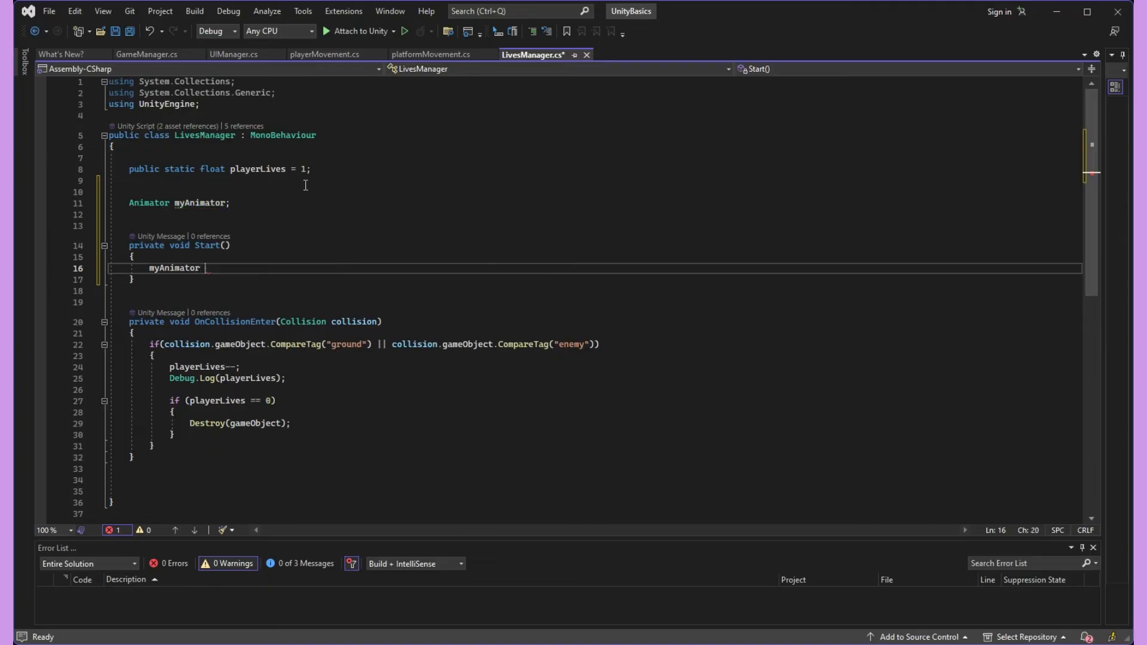
type("= GetComponent<Animator>();")
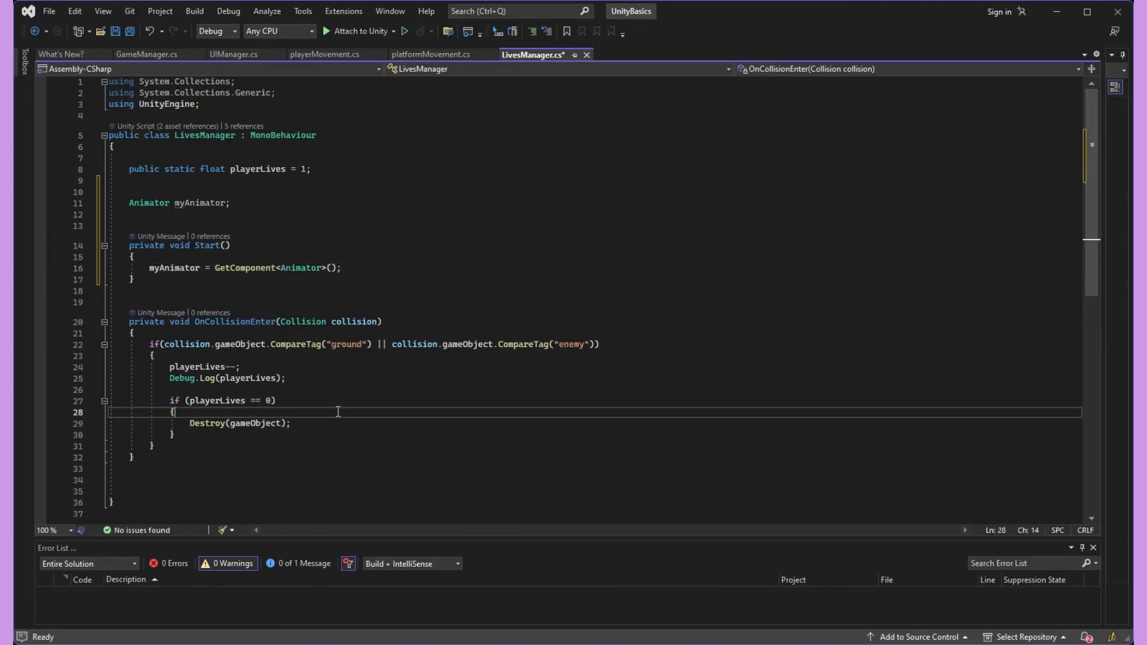
Add myAnimator.SetBool("IsDead", true) above the Destroy line in the zero-lives block.
key("enter")
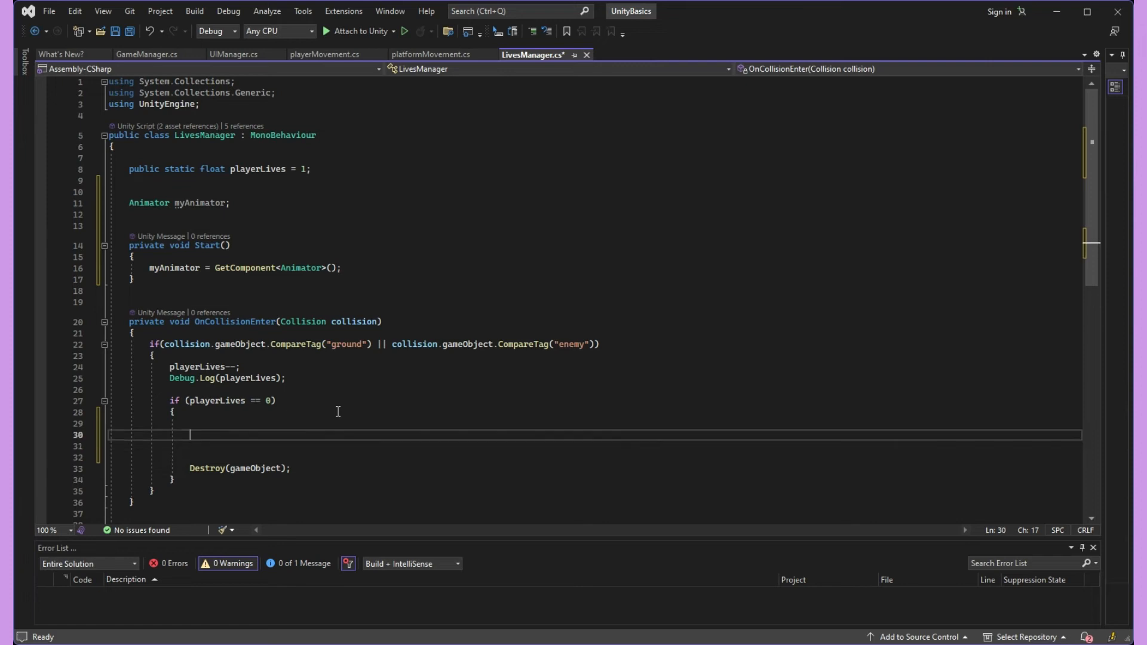
type("m")
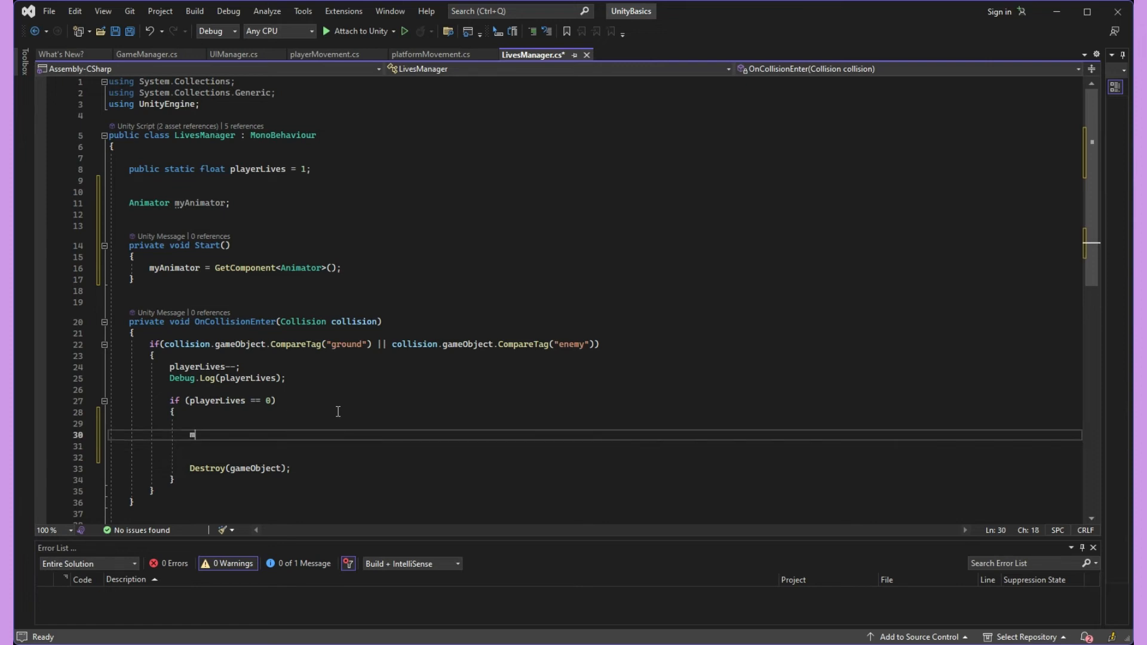
type("myAnimator.S")
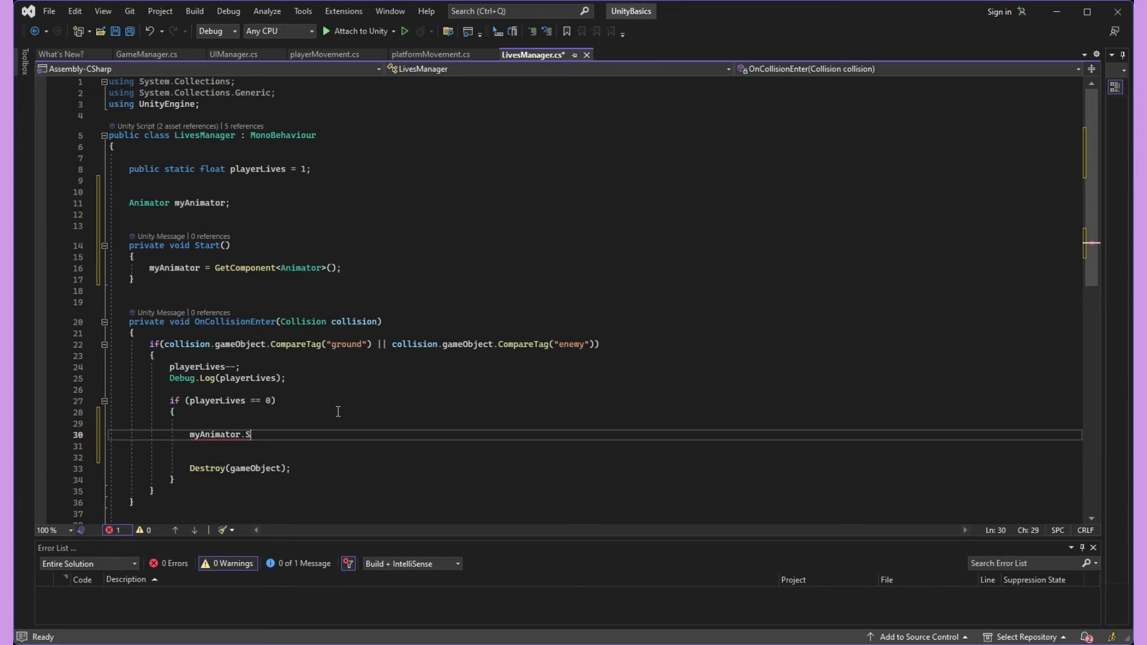
type("etBool")
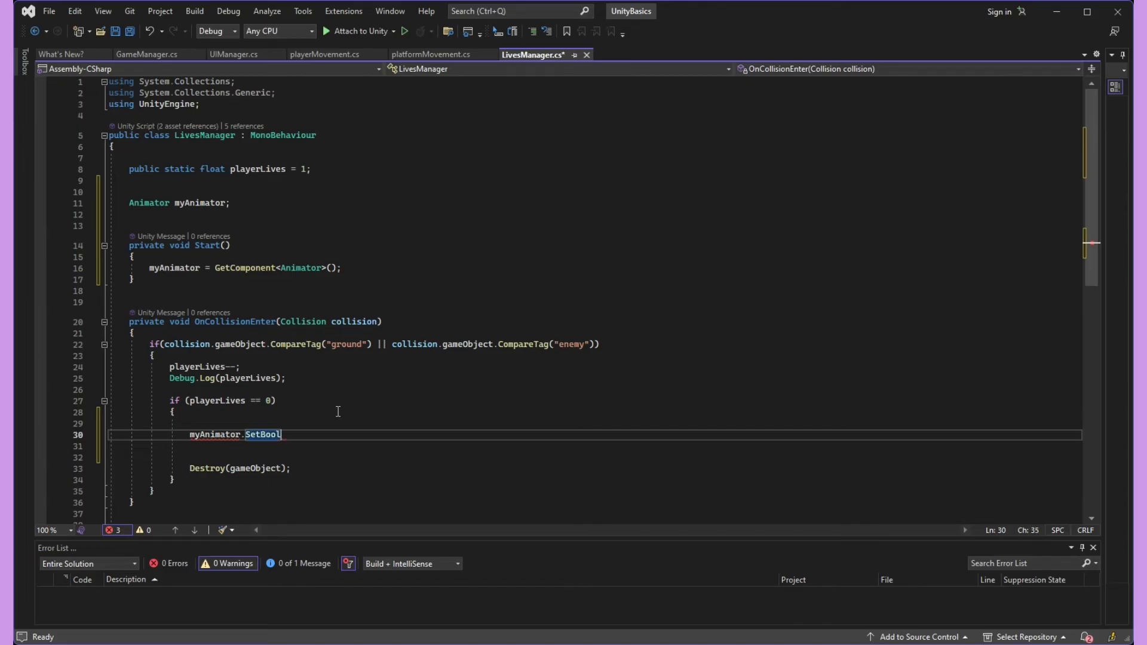
type("(\"\")")
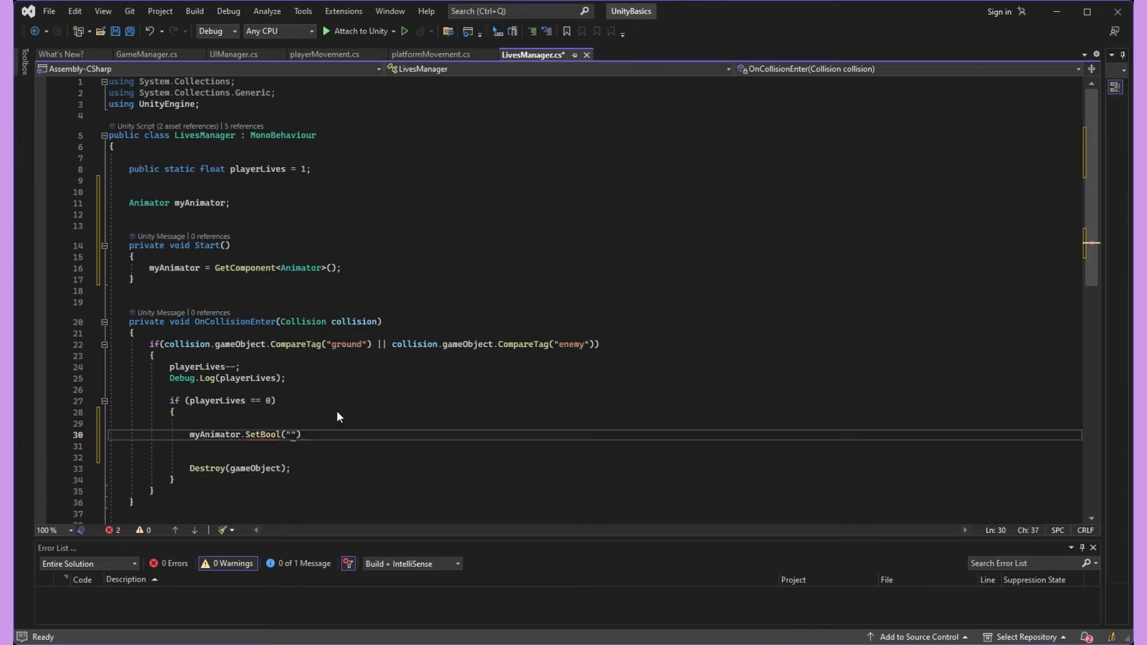
type("IsDea")
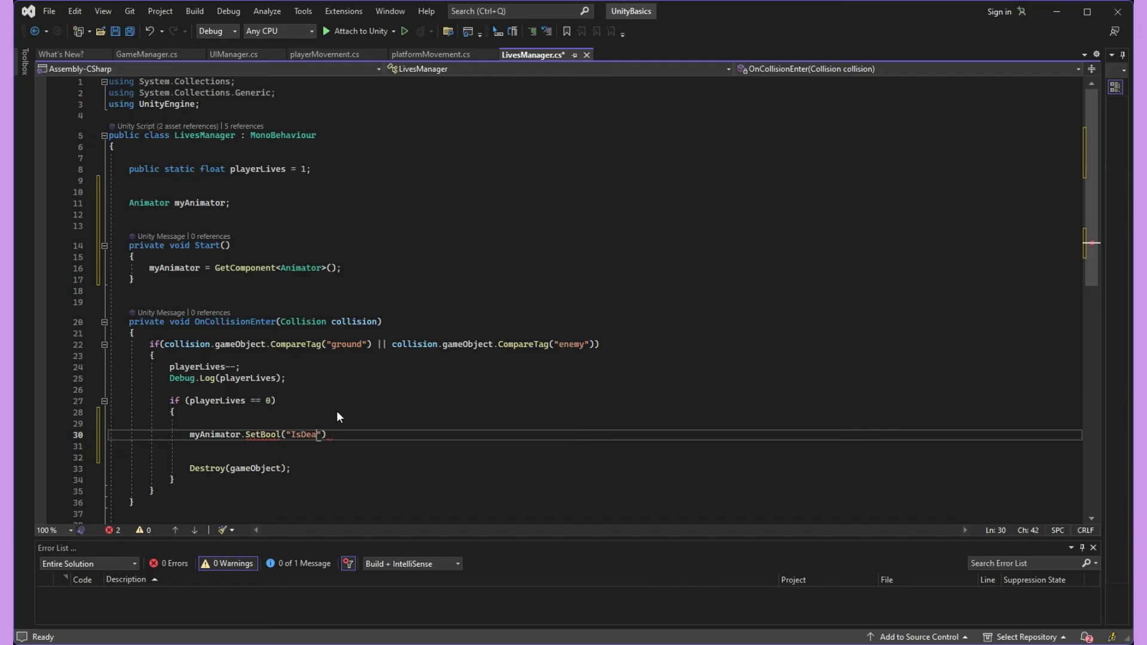
type(", true")
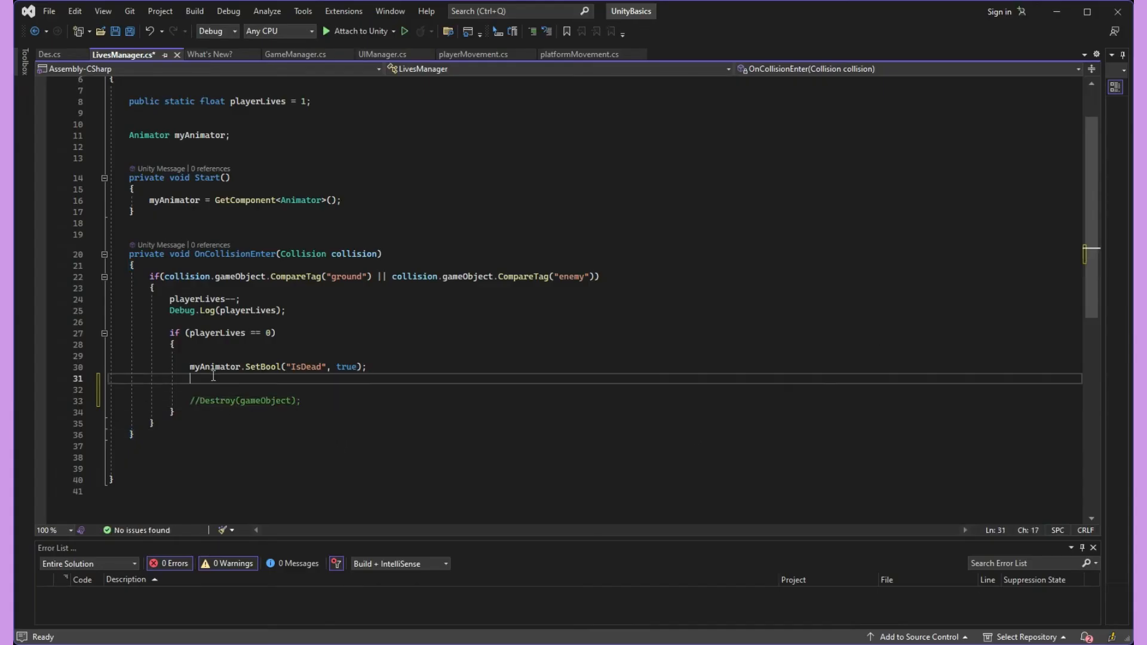
Type Destroy(gameObject, myAnimator.GetCurrentAnimatorStateInfo(0).length) below the SetBool line.
key("enter")
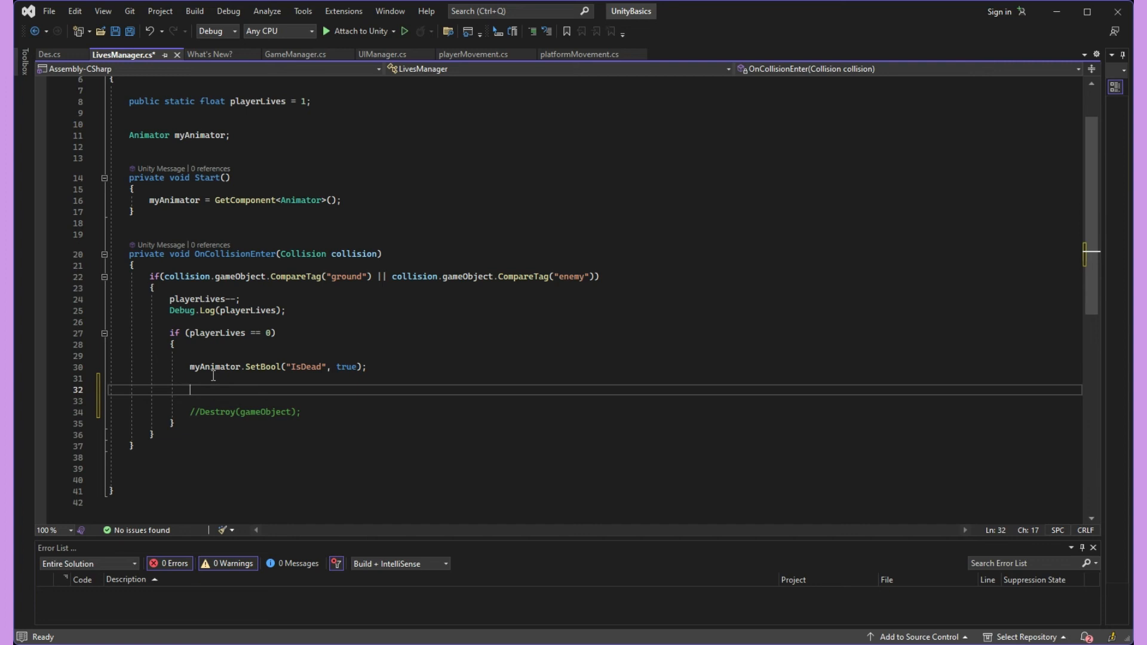
type("Destroy(gameObject);")
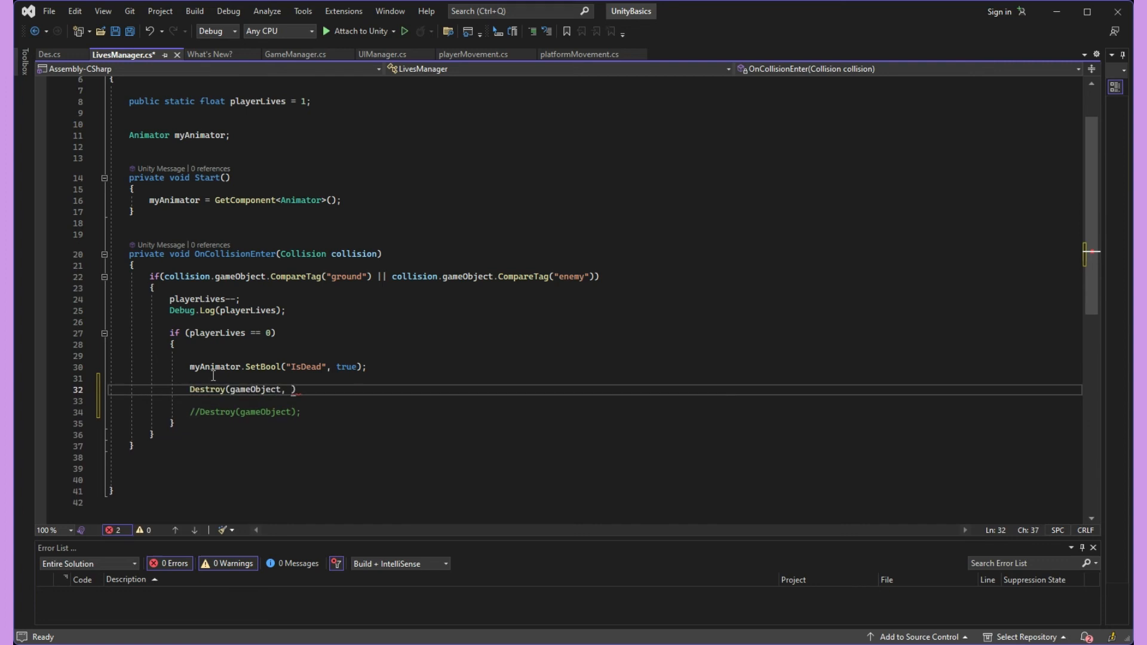
type("myAnimator.")
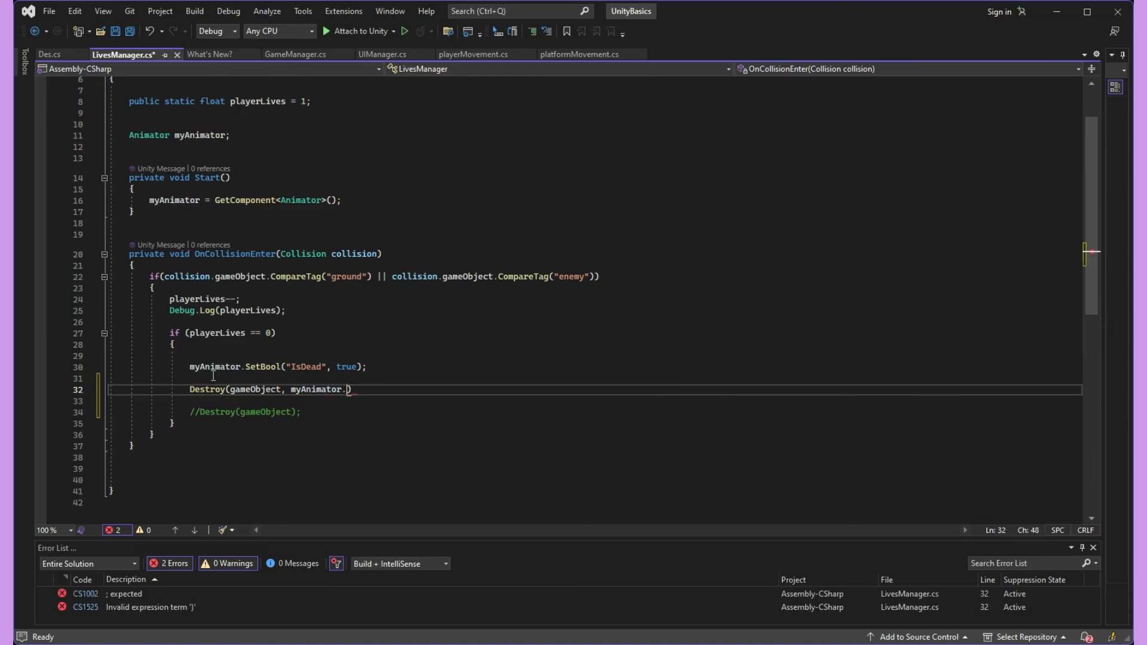
type("GetCurr")
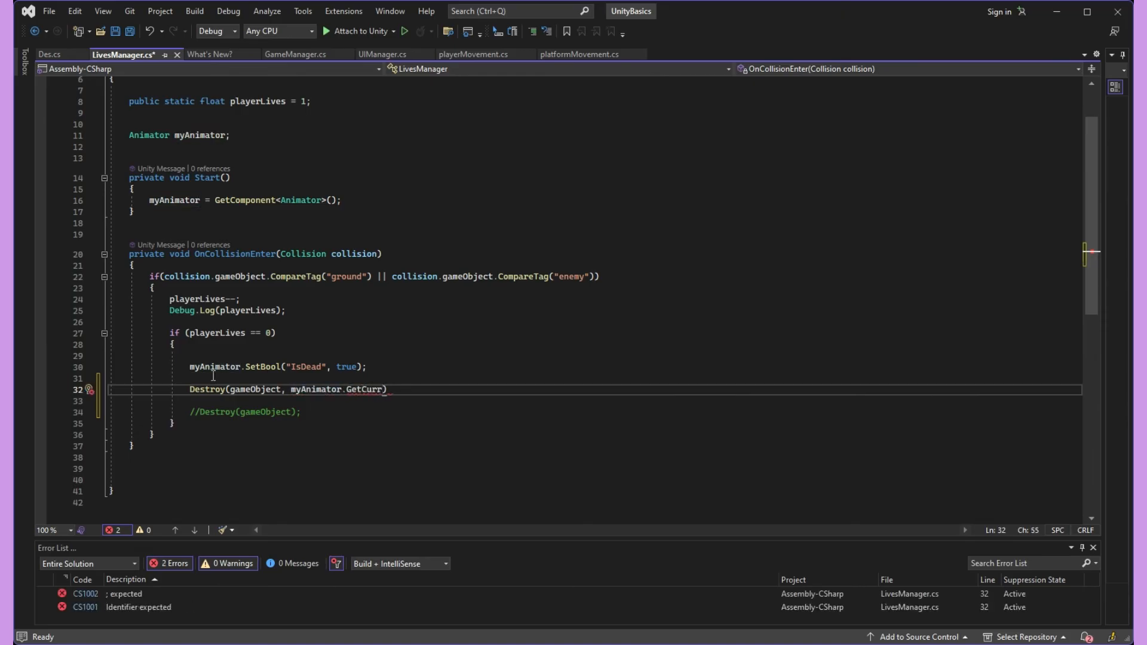
type("entAnimatorStateInfo(0")
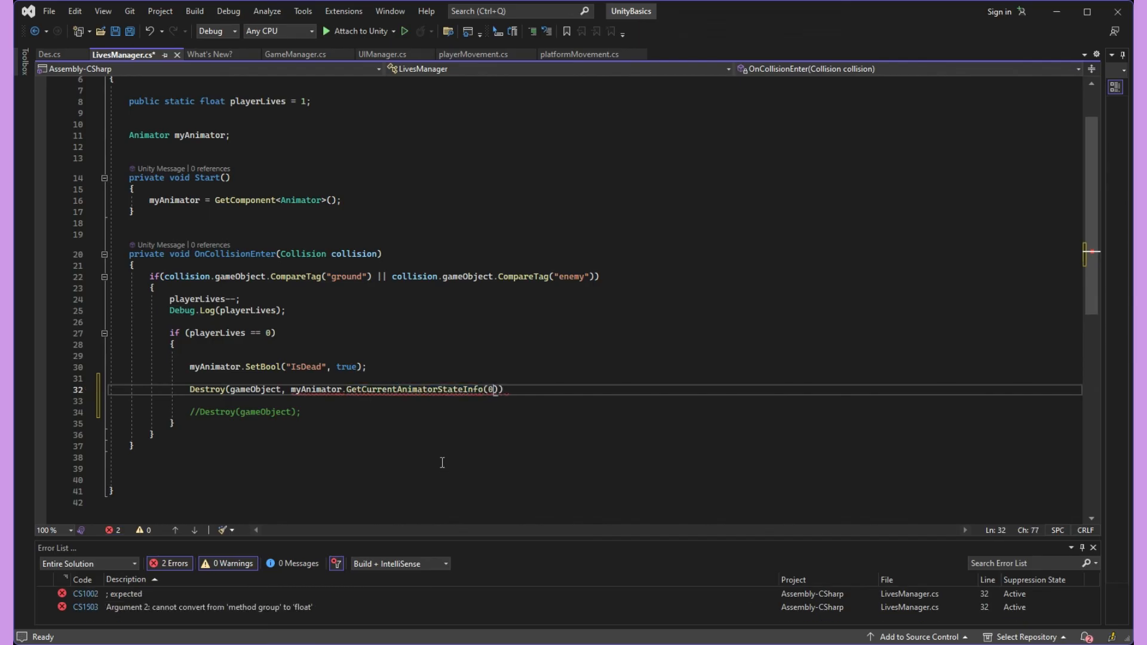
type(".length")
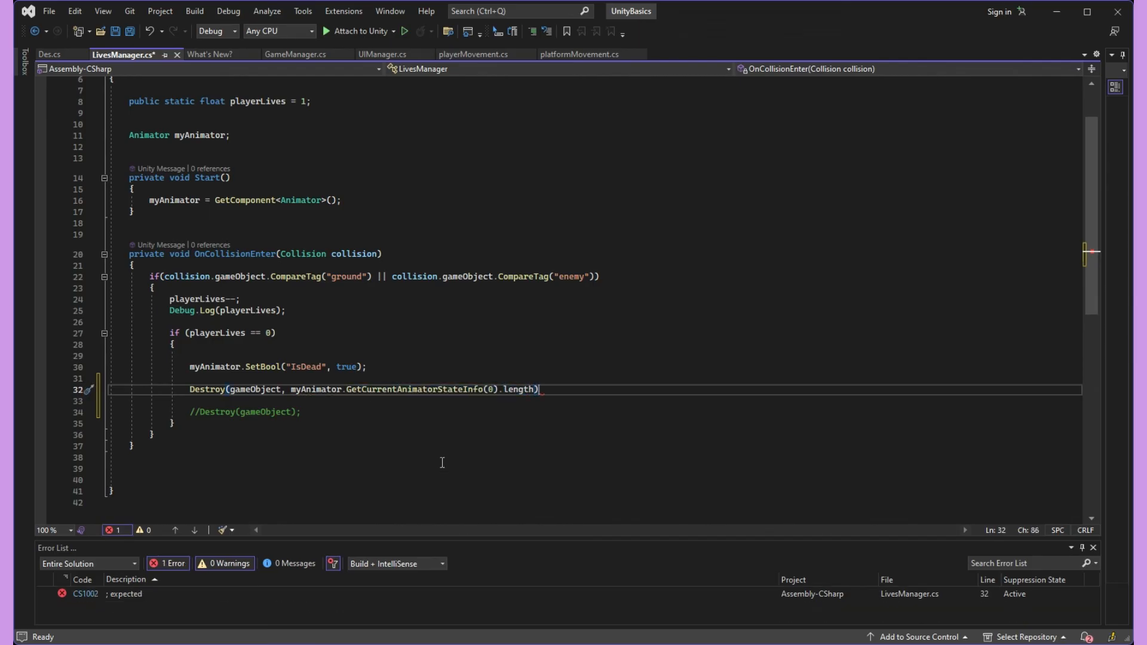